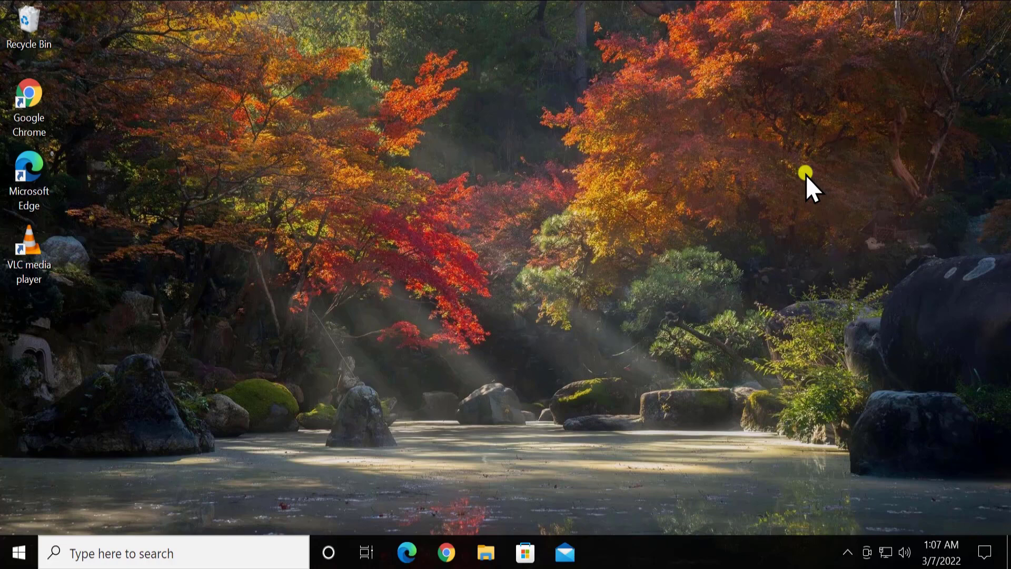
{"action": "mouse_move", "coordinate": [271, 400]}
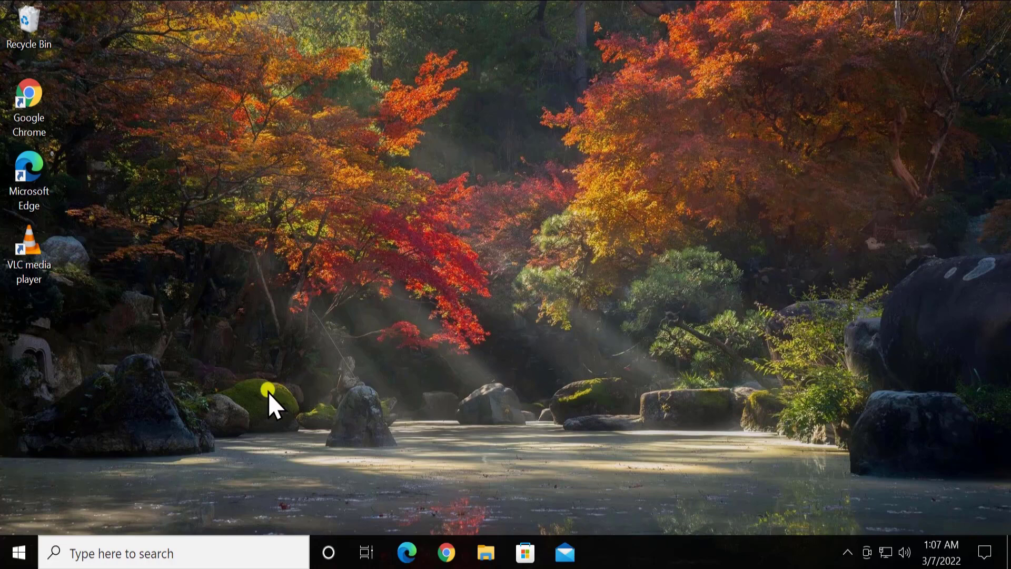
- Bring up the Start menu from the taskbar
{"action": "left_click", "coordinate": [12, 553]}
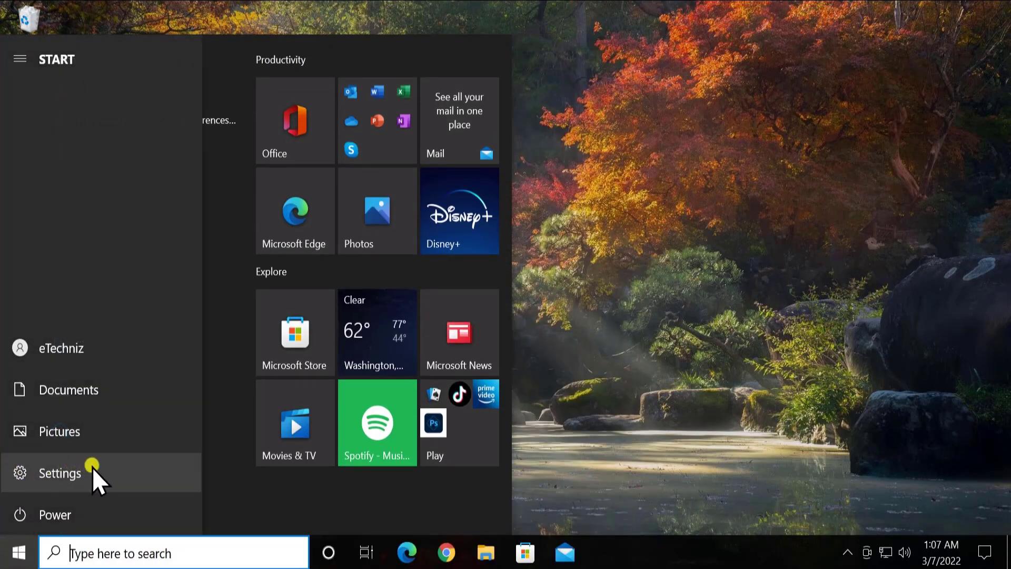
- Reach the System About page showing a 64-bit x64 system on Windows 10 Pro 21H1, build 19043.1526
{"action": "left_click", "coordinate": [59, 473]}
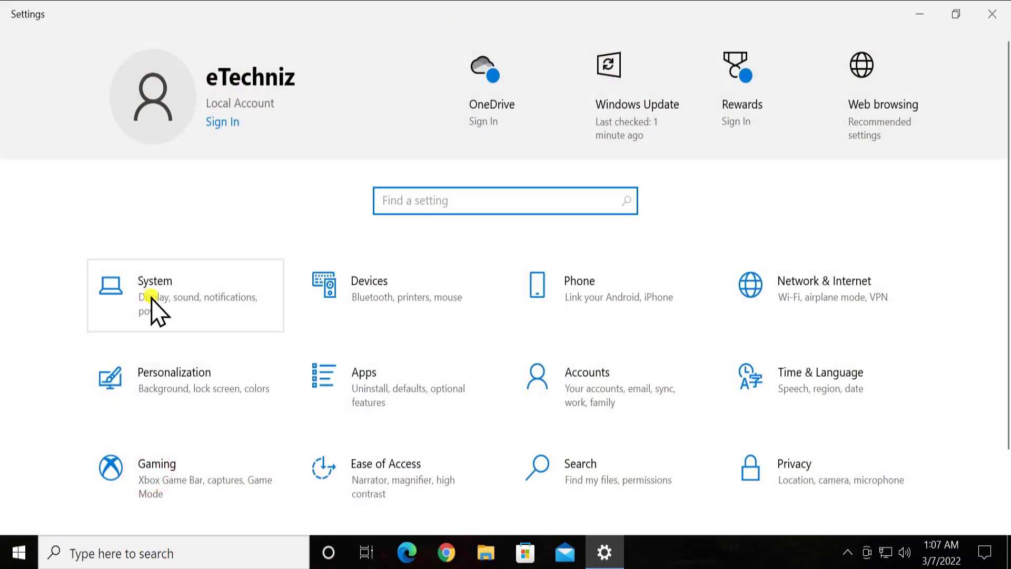
{"action": "left_click", "coordinate": [155, 280]}
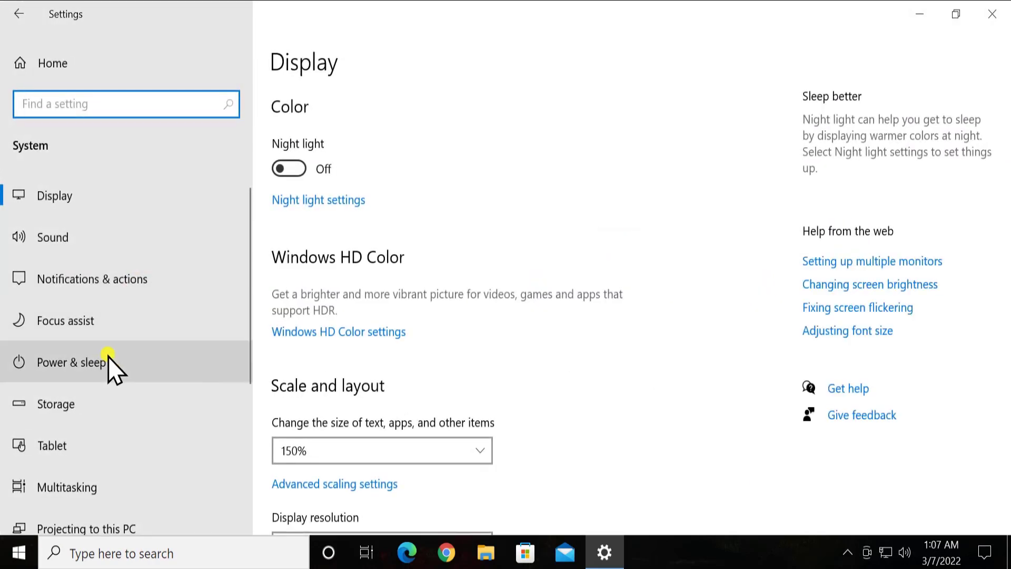
{"action": "scroll", "scroll_direction": "down", "scroll_amount": 3}
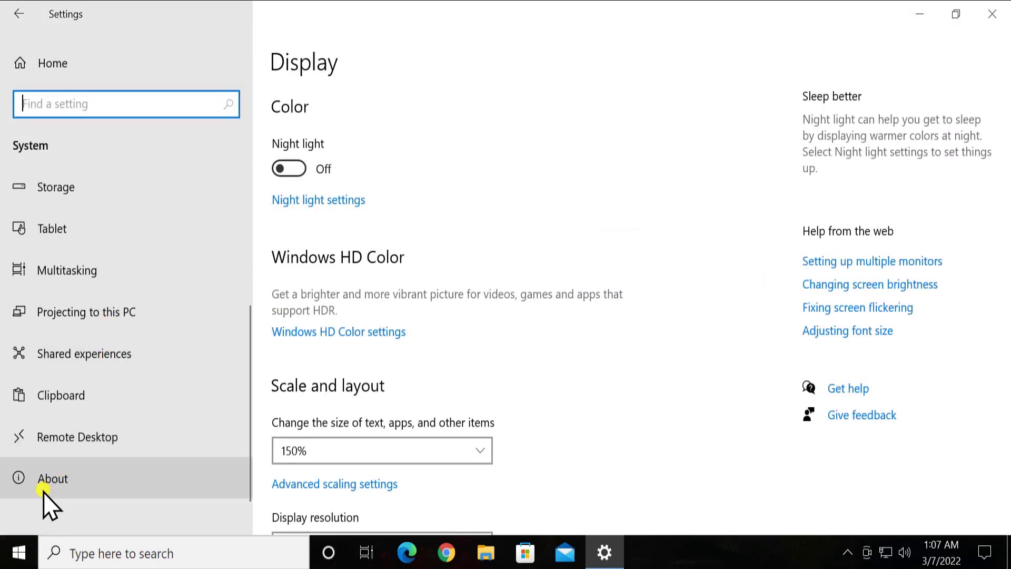
{"action": "mouse_move", "coordinate": [155, 488]}
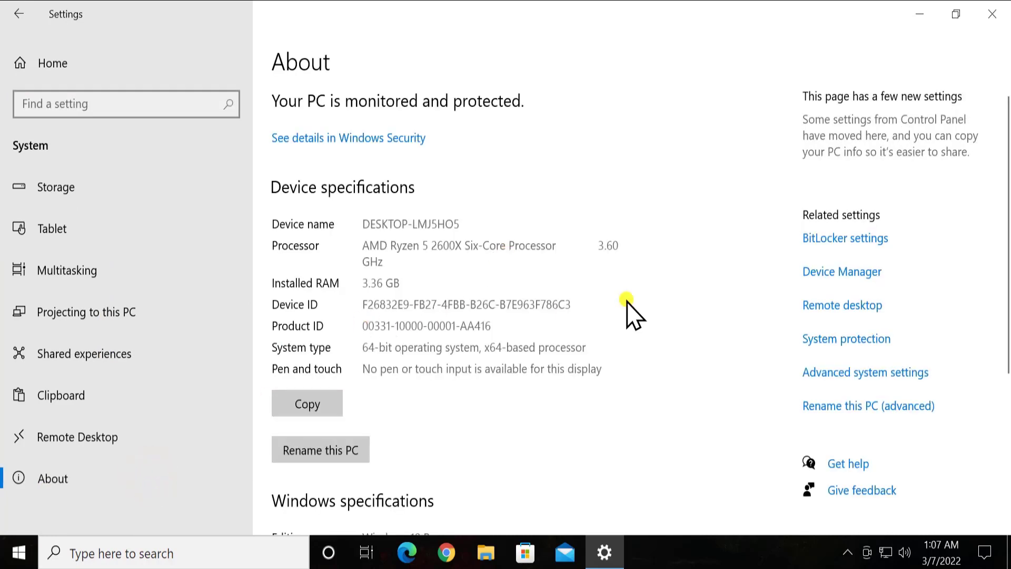
{"action": "scroll", "scroll_direction": "down", "scroll_amount": 3}
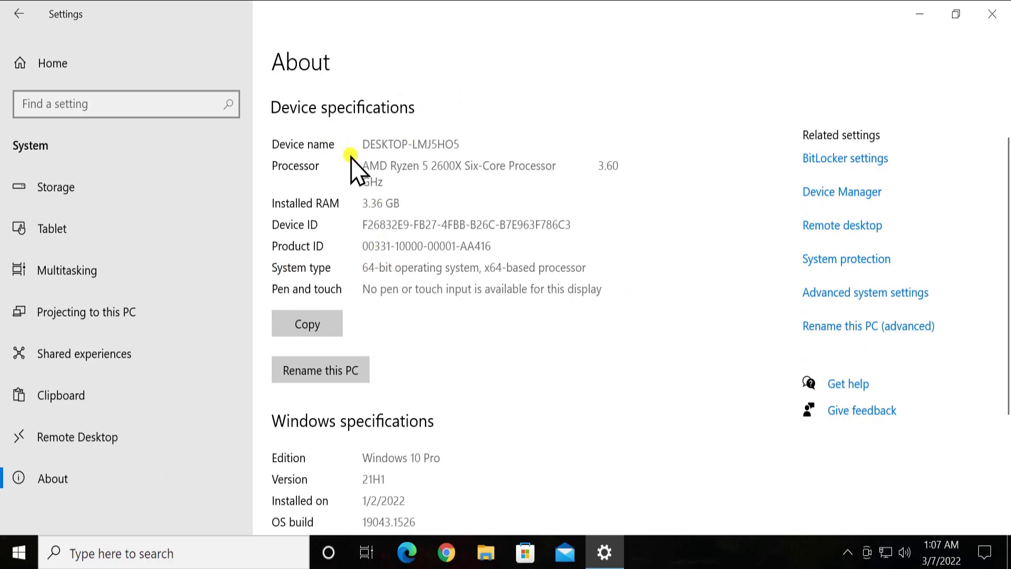
{"action": "mouse_move", "coordinate": [403, 180]}
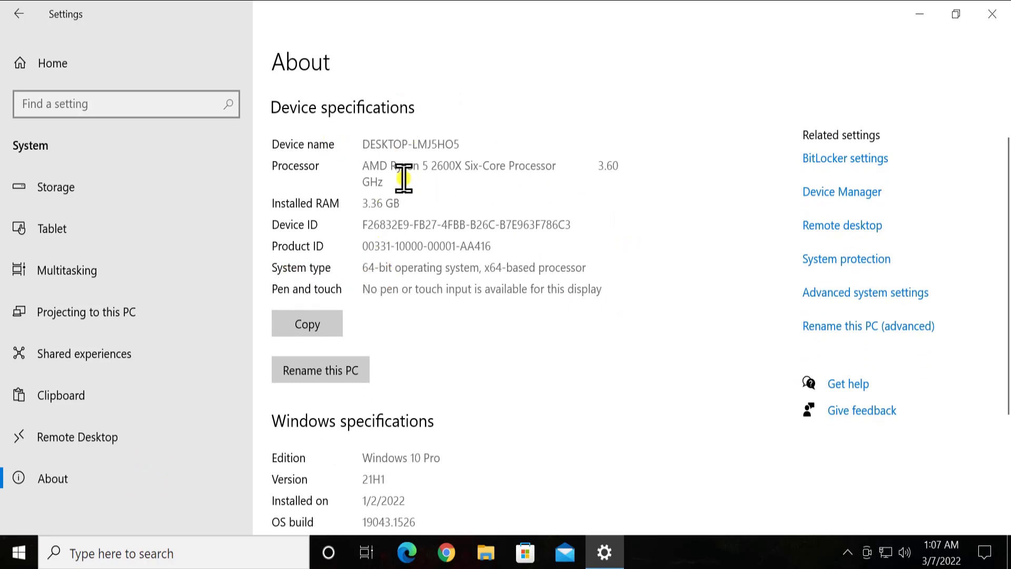
{"action": "mouse_move", "coordinate": [551, 267]}
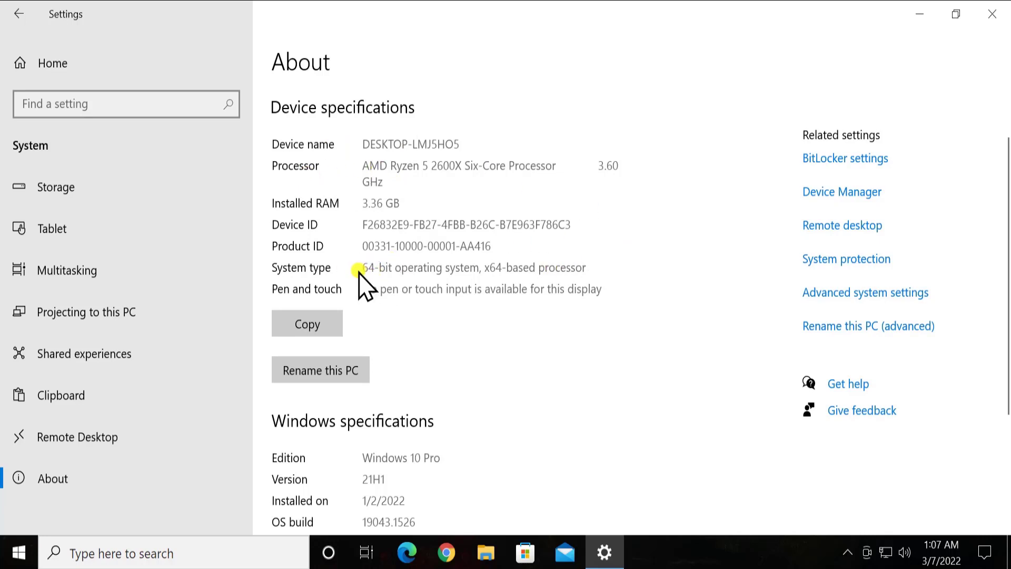
{"action": "mouse_move", "coordinate": [569, 293]}
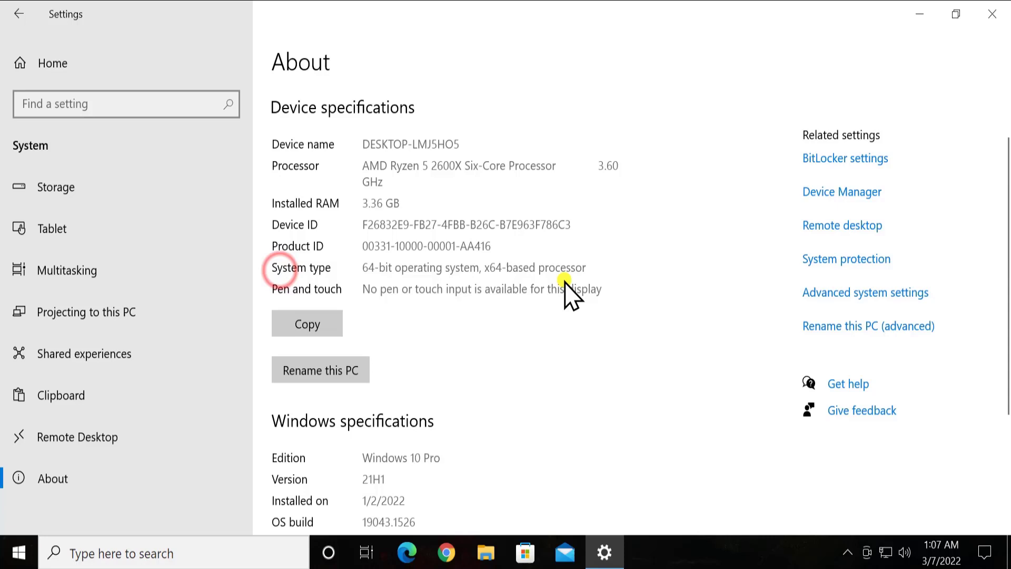
{"action": "scroll", "scroll_direction": "down", "scroll_amount": 3}
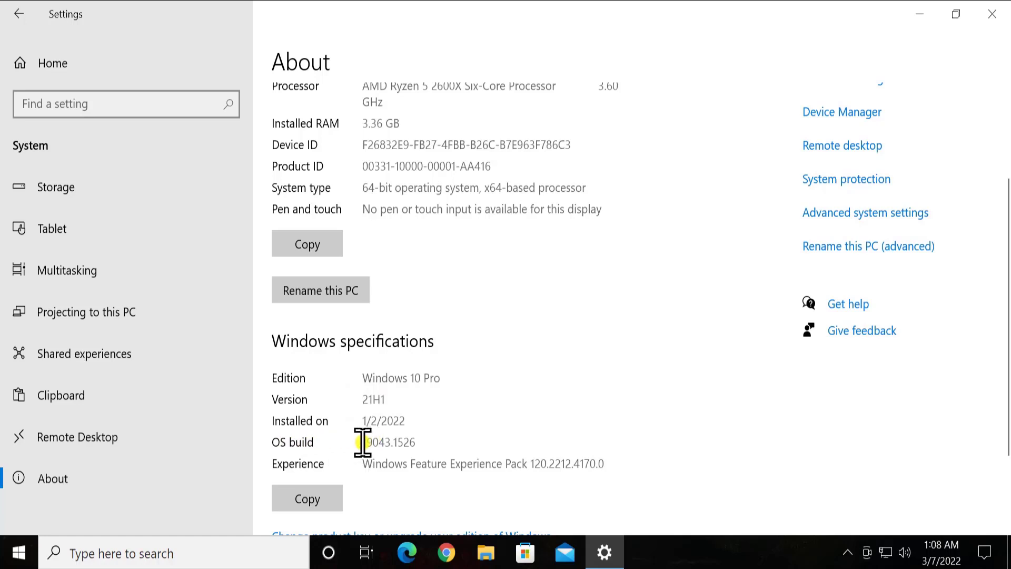
{"action": "mouse_move", "coordinate": [743, 103]}
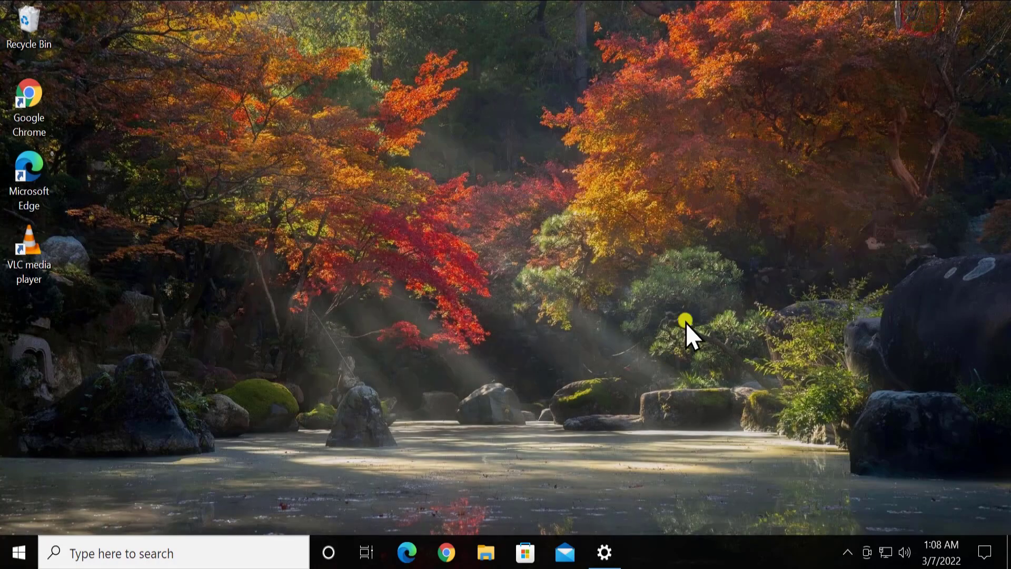
{"action": "mouse_move", "coordinate": [685, 308]}
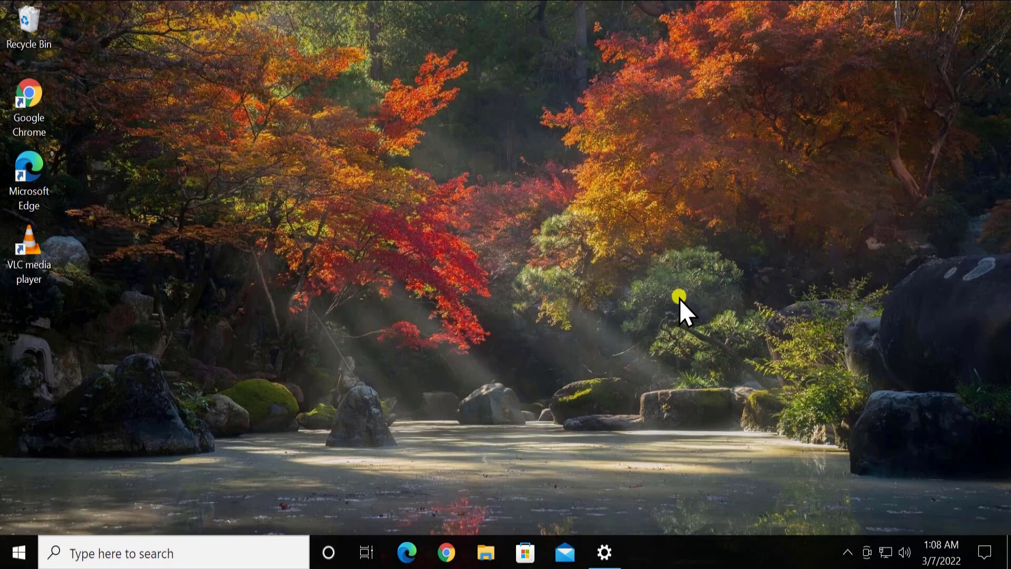
{"action": "mouse_move", "coordinate": [51, 100]}
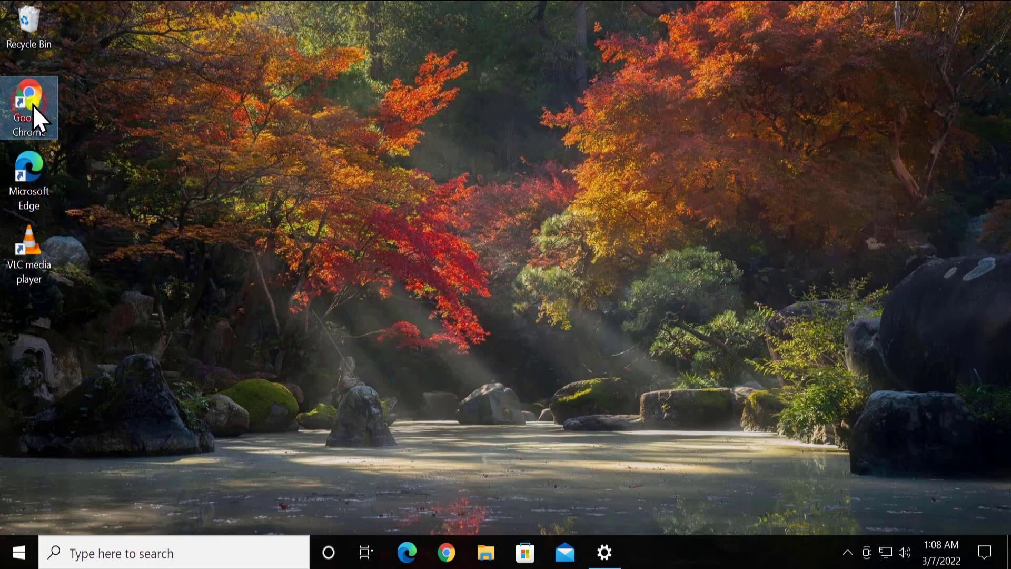
- Show the context menu for the Google Chrome desktop shortcut
{"action": "right_click", "coordinate": [30, 107]}
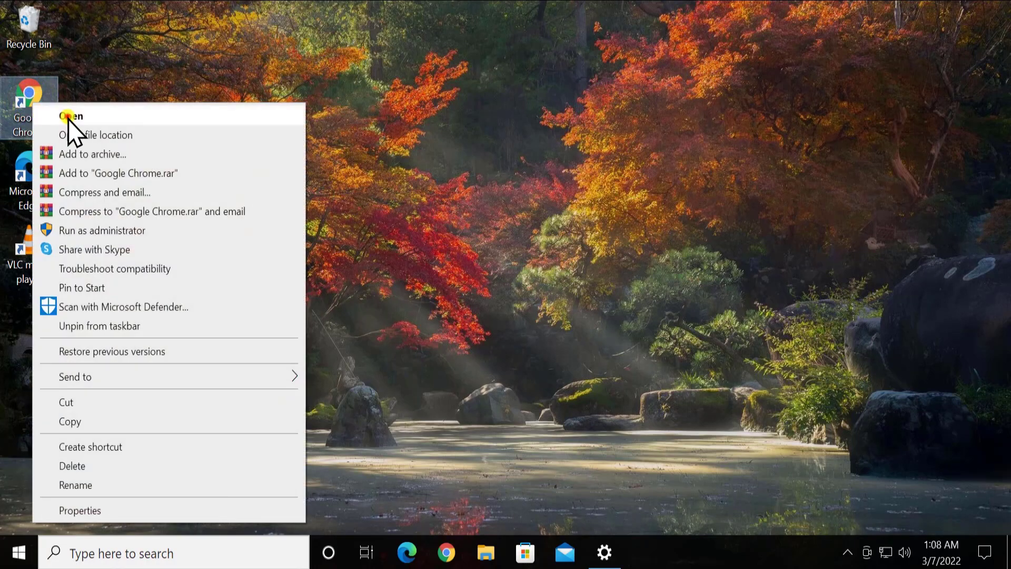
- Launch Chrome and search Google for 'windows 10 update history'
{"action": "left_click", "coordinate": [69, 117]}
{"action": "type", "text": "windows 10"}
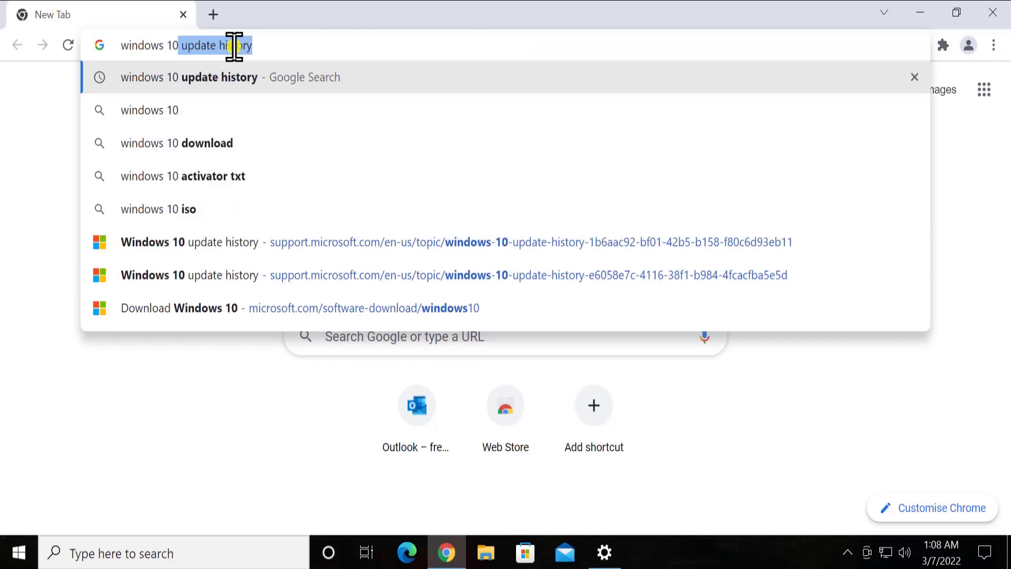
{"action": "key", "text": "enter"}
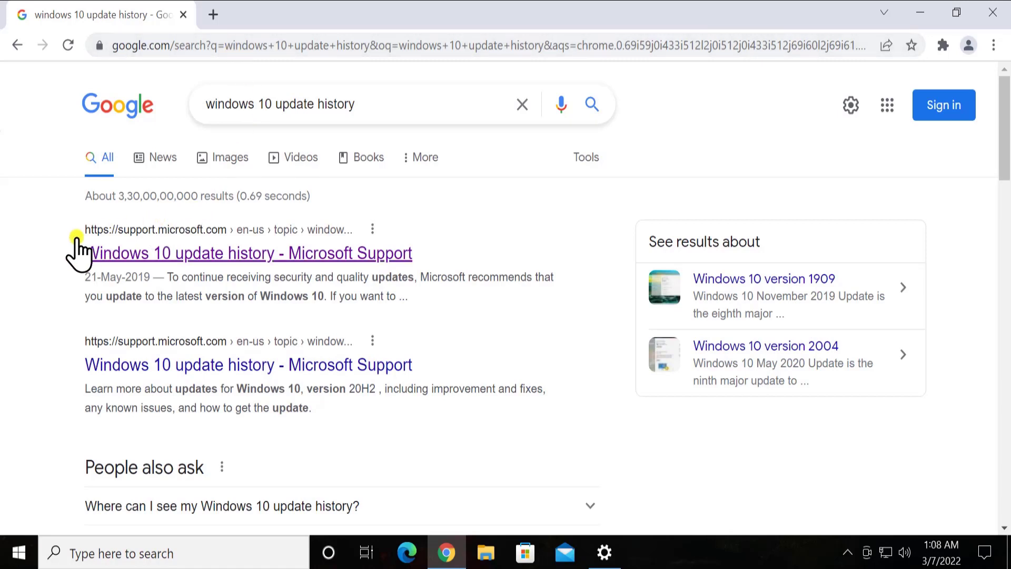
{"action": "left_click", "coordinate": [248, 253]}
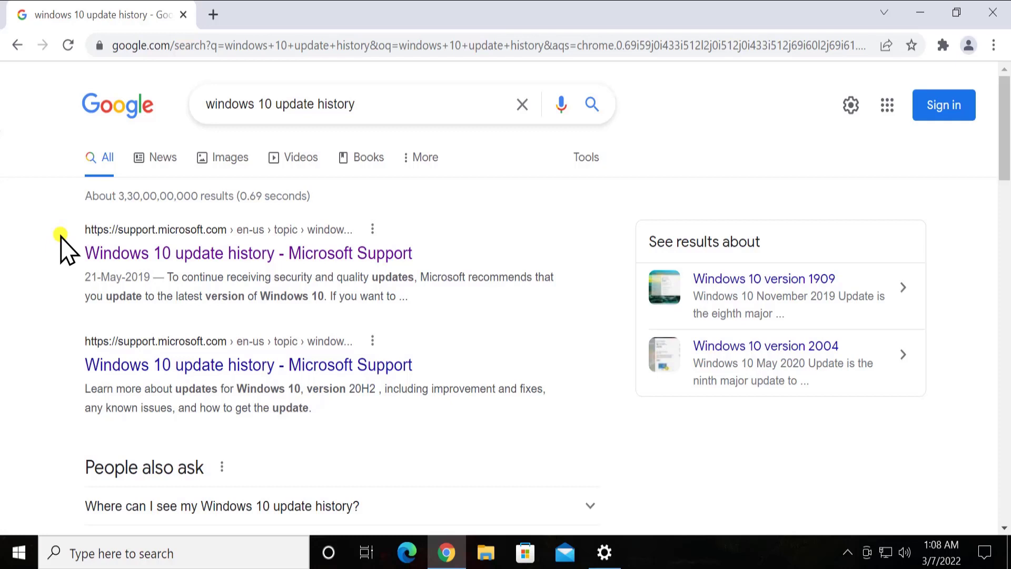
{"action": "mouse_move", "coordinate": [249, 253]}
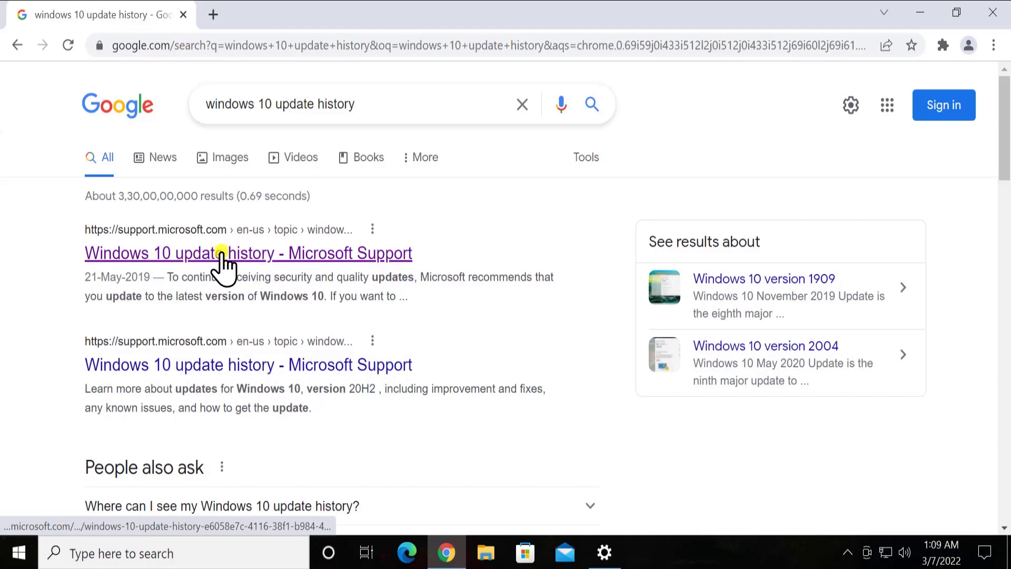
- Open the first Microsoft Support update history result, then check the Windows version in Settings
{"action": "left_click", "coordinate": [226, 253]}
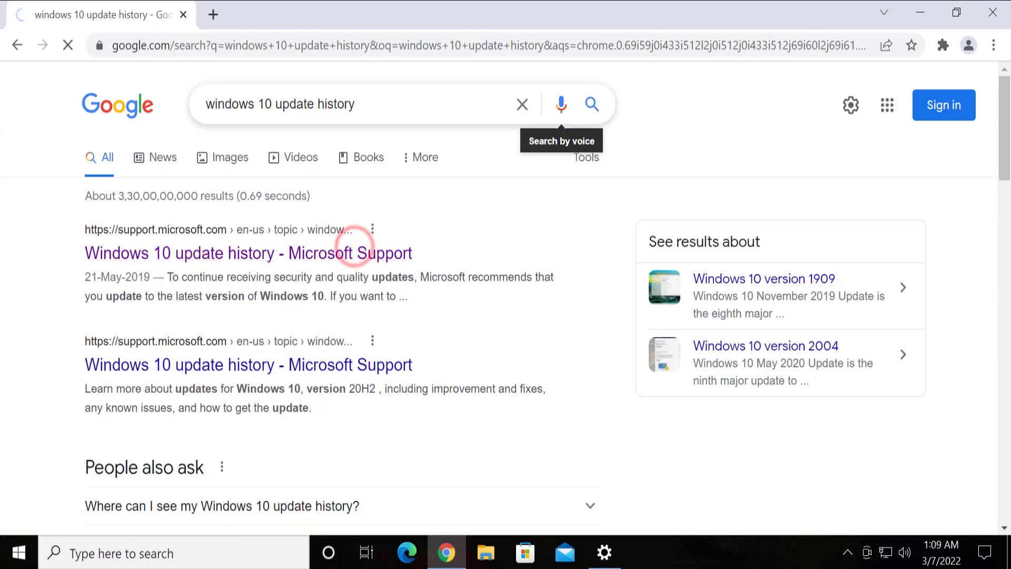
{"action": "left_click", "coordinate": [248, 253]}
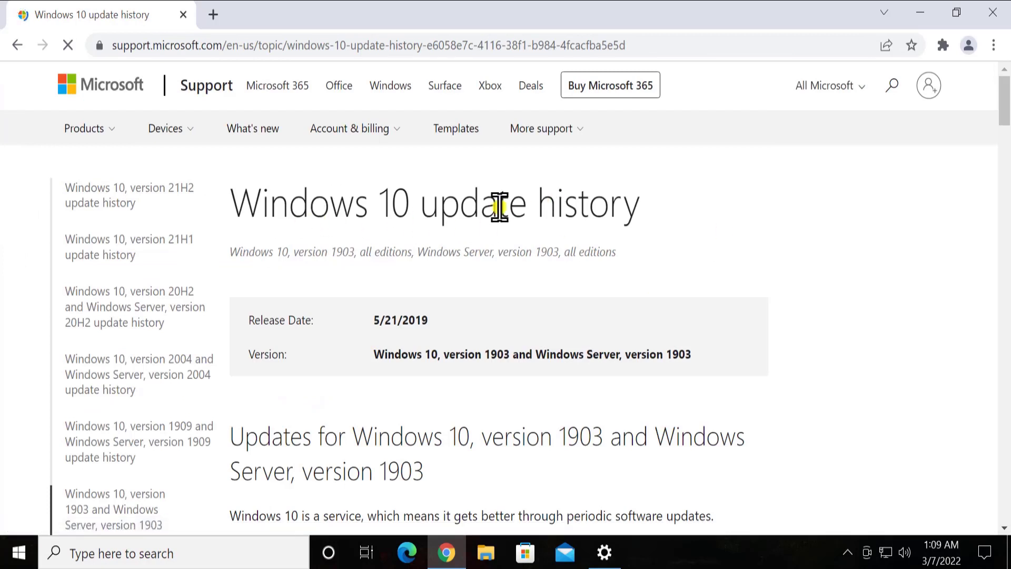
{"action": "mouse_move", "coordinate": [604, 553]}
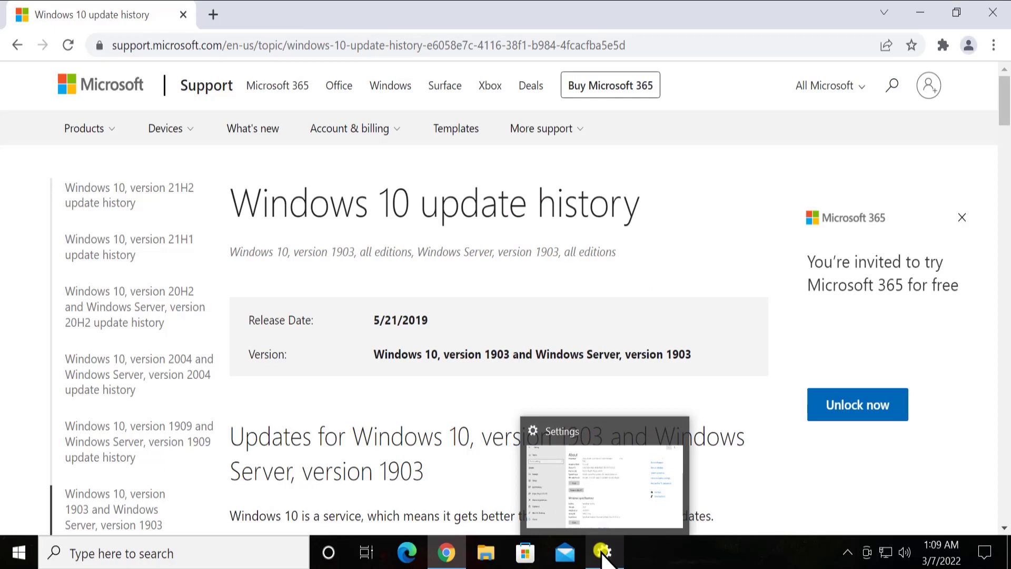
{"action": "left_click", "coordinate": [603, 553]}
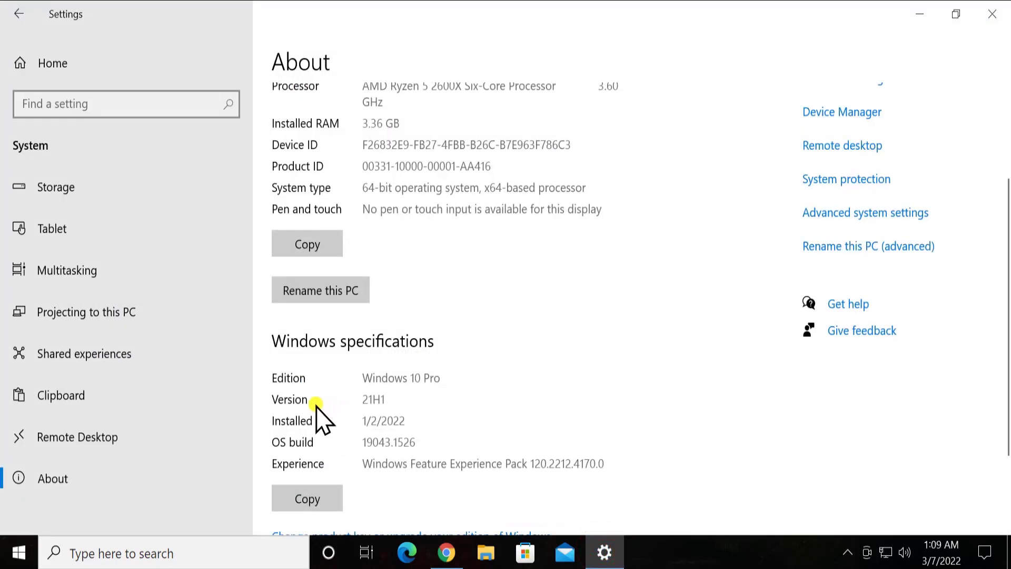
{"action": "mouse_move", "coordinate": [384, 397]}
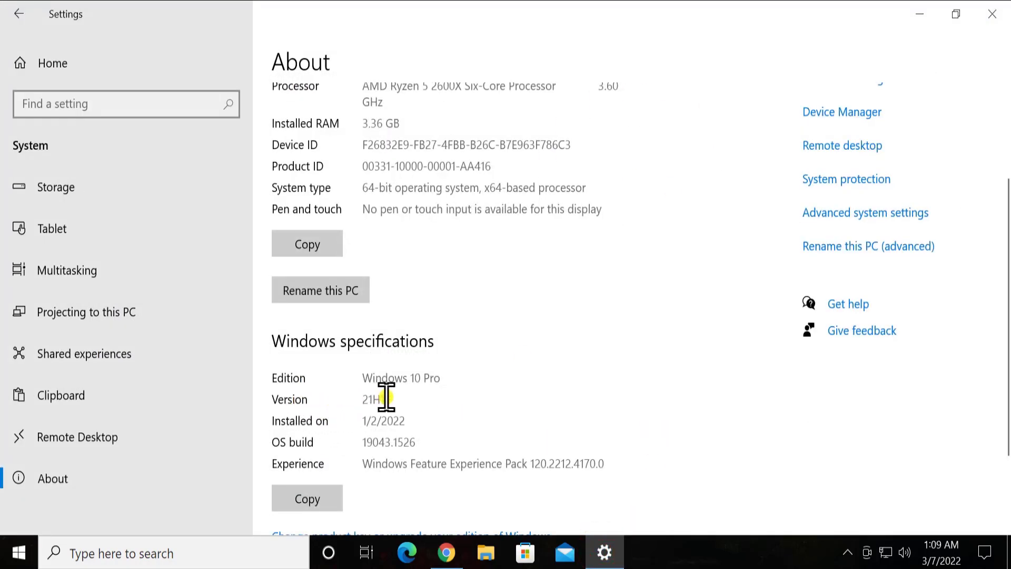
{"action": "mouse_move", "coordinate": [921, 14]}
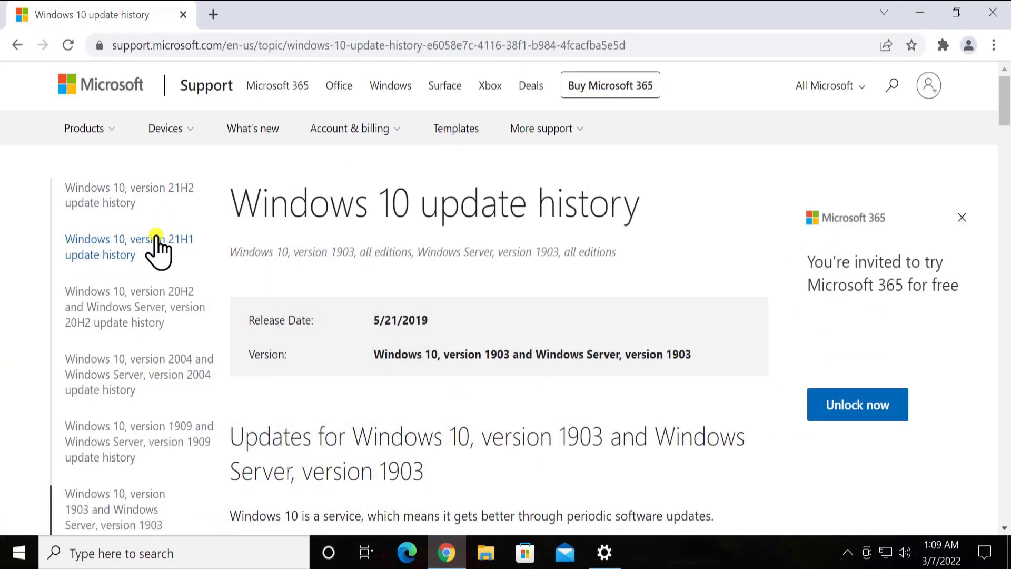
{"action": "mouse_move", "coordinate": [194, 248]}
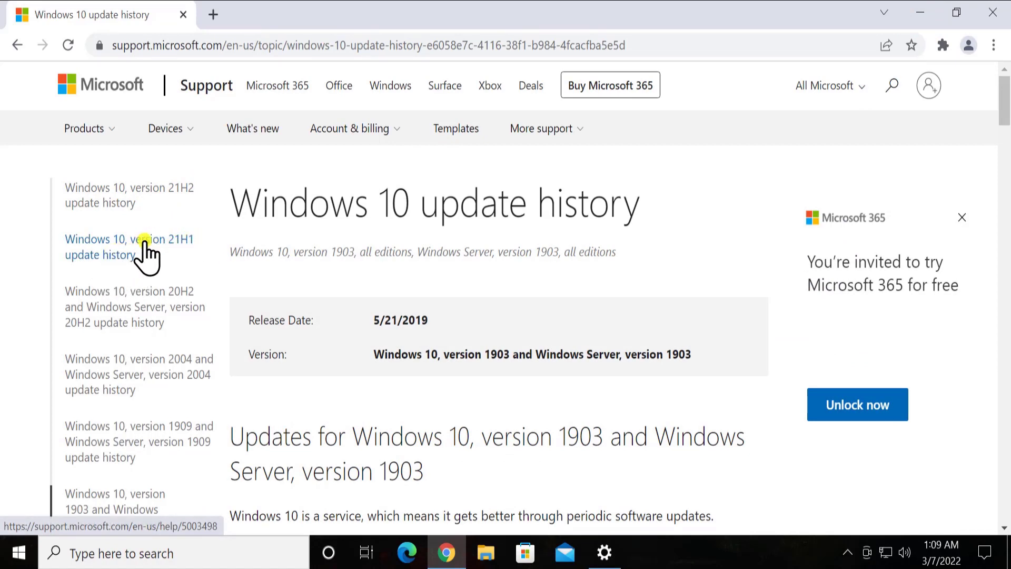
- Open the Windows 10 version 21H1 update history from the sidebar
{"action": "left_click", "coordinate": [129, 247]}
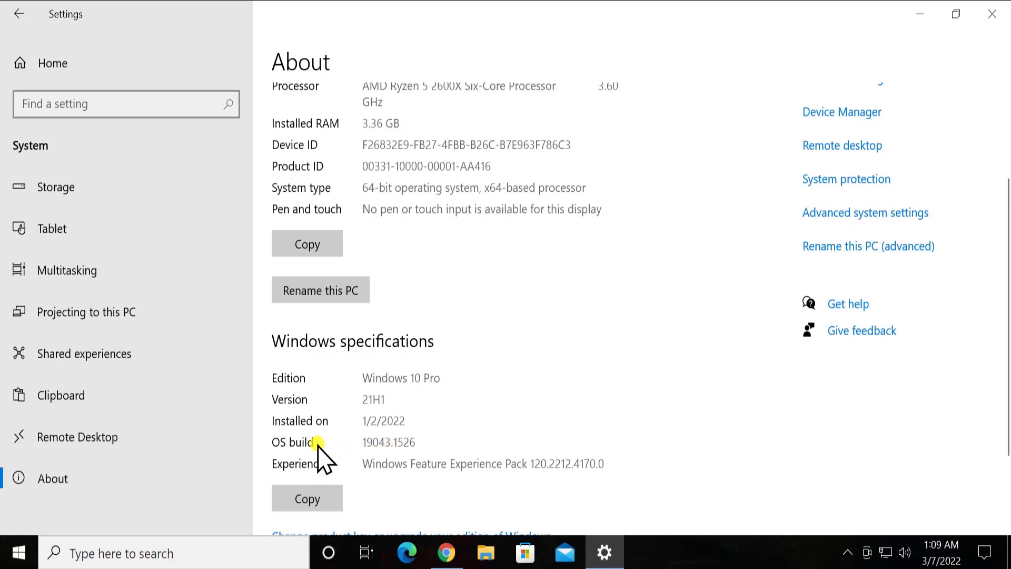
{"action": "mouse_move", "coordinate": [303, 465]}
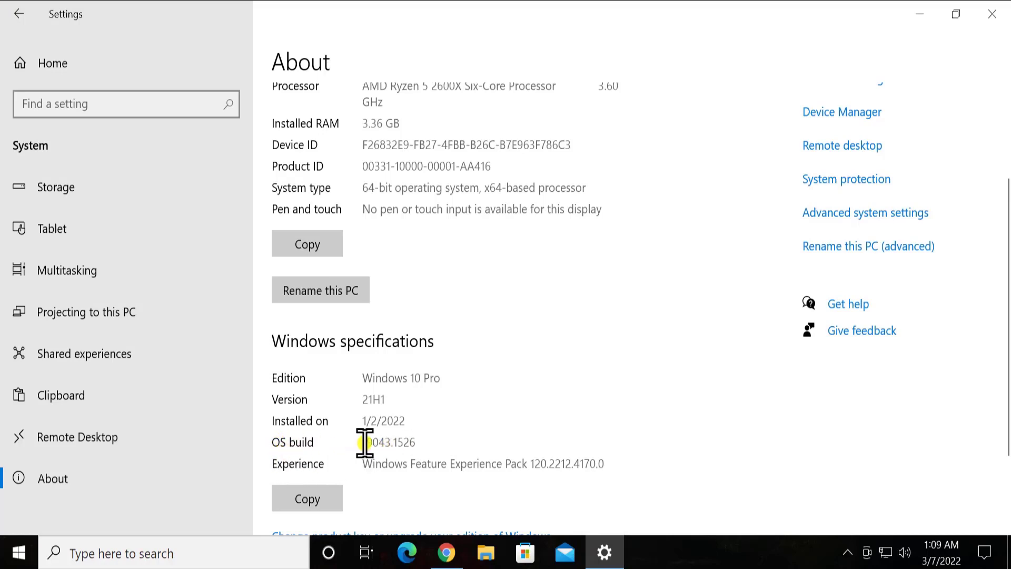
{"action": "mouse_move", "coordinate": [918, 14]}
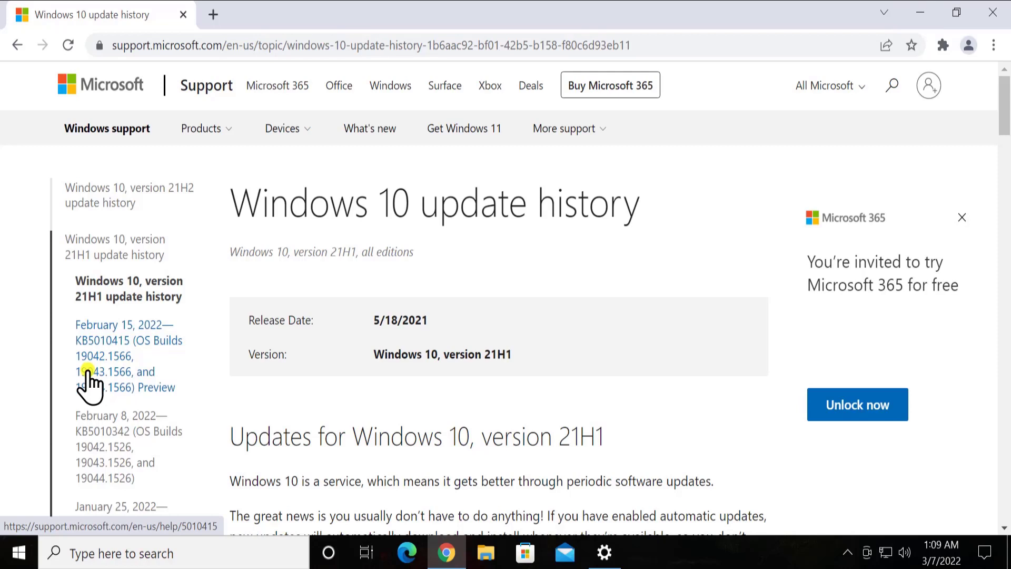
{"action": "mouse_move", "coordinate": [97, 386]}
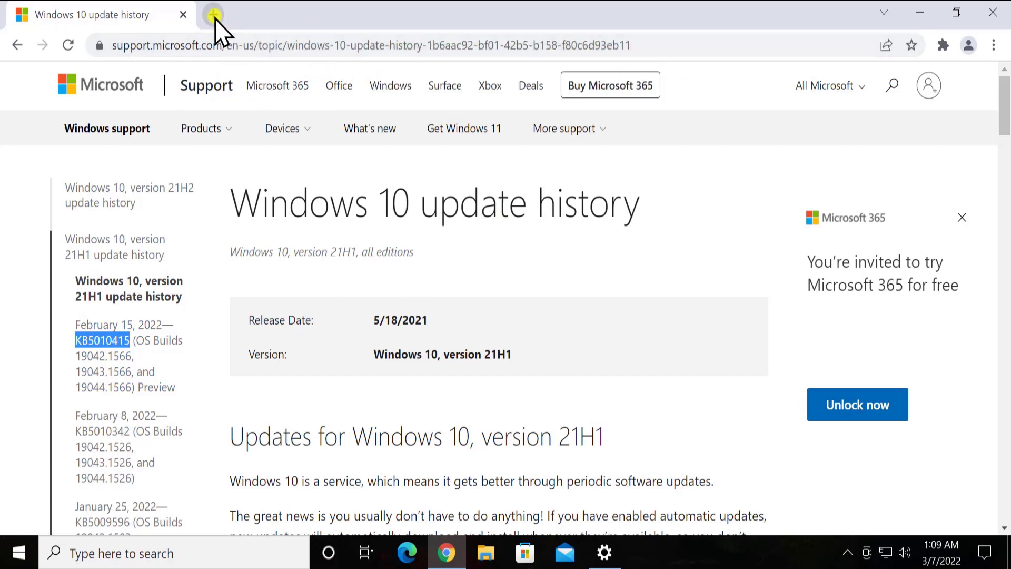
- In a new tab, search 'microsoft update catalog' and go to the Microsoft Update Catalog site
{"action": "left_click", "coordinate": [213, 14]}
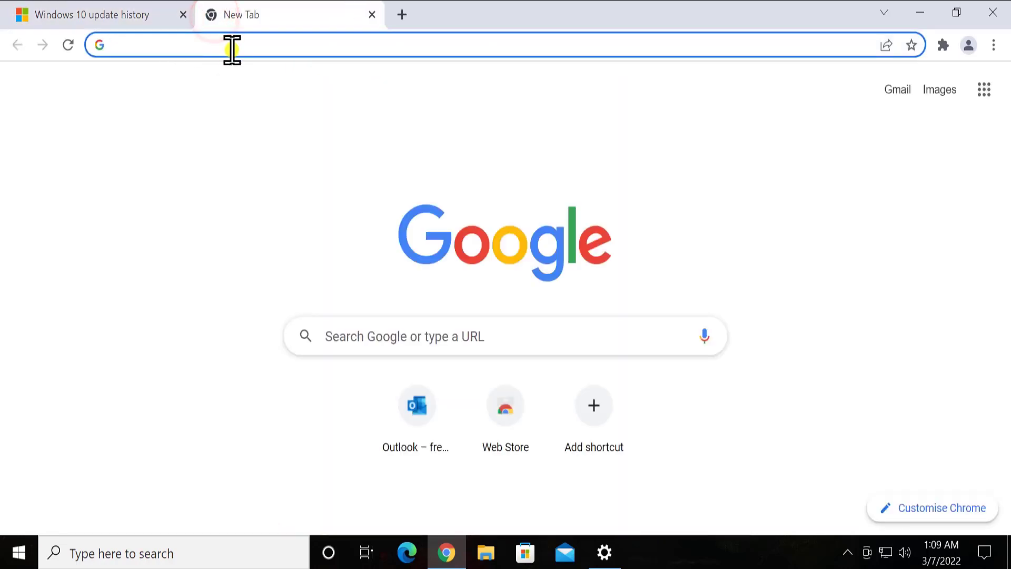
{"action": "left_click", "coordinate": [232, 45]}
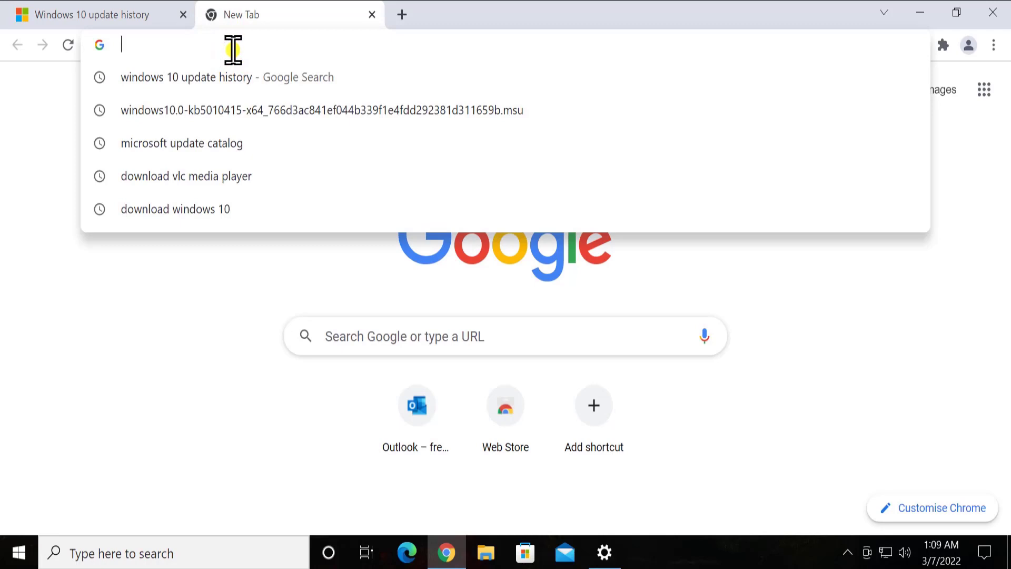
{"action": "type", "text": "microsoft update catalog"}
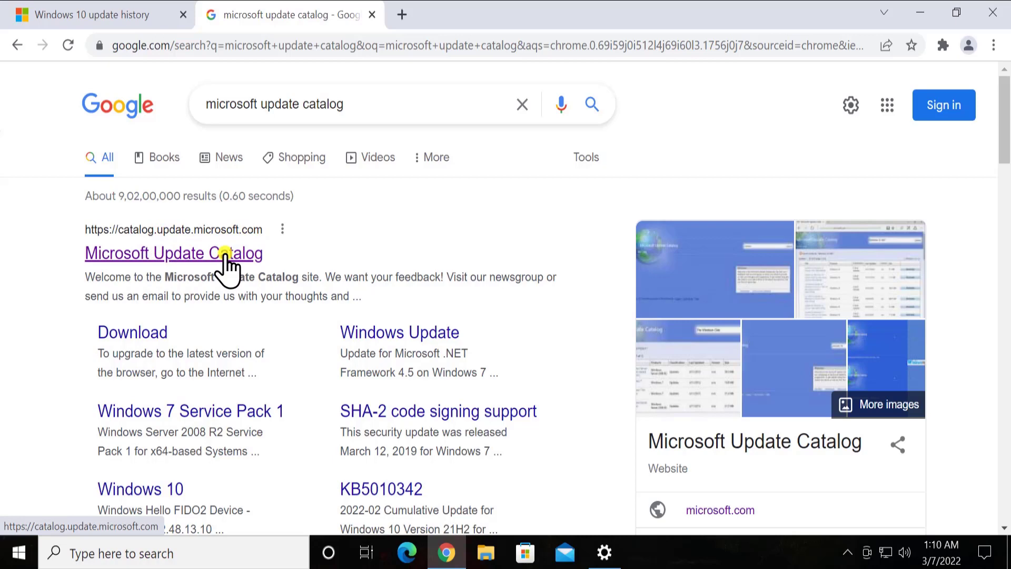
{"action": "left_click", "coordinate": [173, 253]}
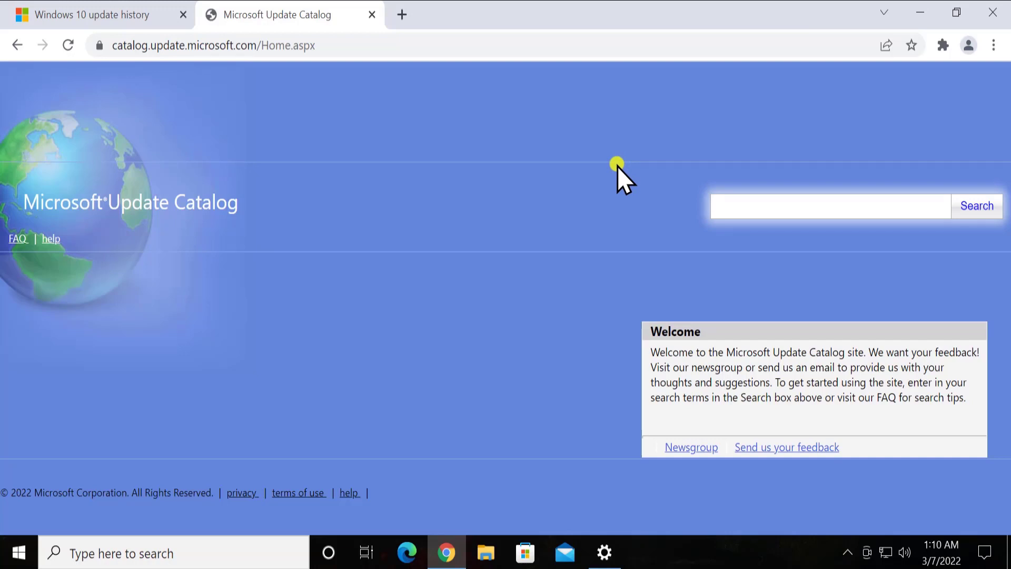
{"action": "mouse_move", "coordinate": [690, 200]}
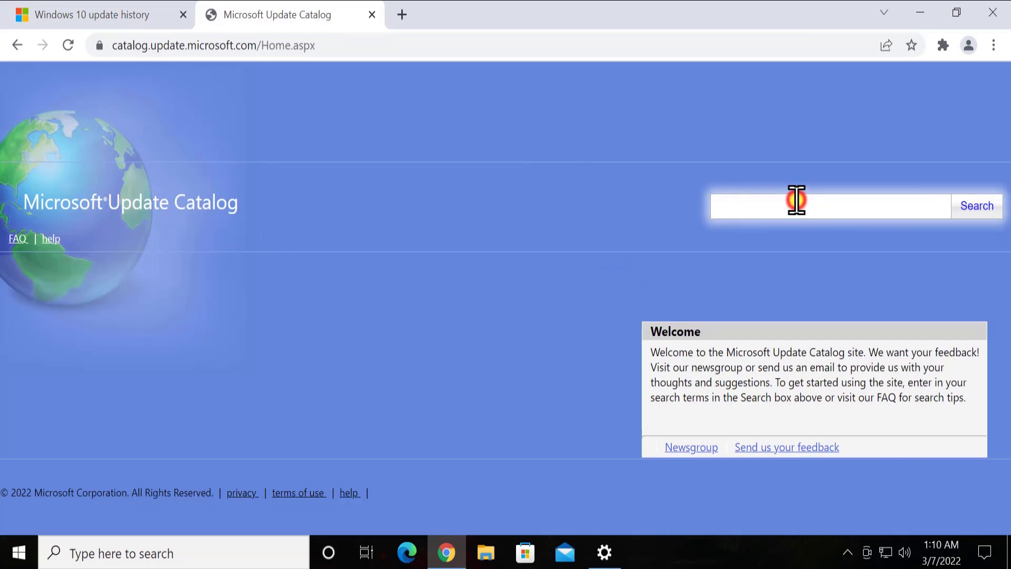
- Search the catalog for KB5010415 and review the listed 2022-02 cumulative update previews
{"action": "type", "text": "KB5010415"}
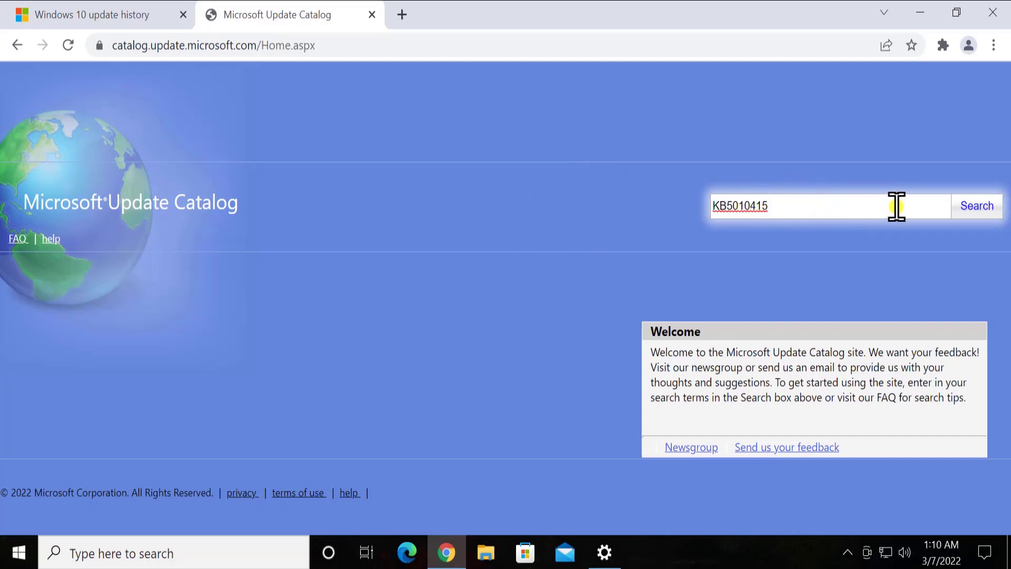
{"action": "left_click", "coordinate": [977, 205]}
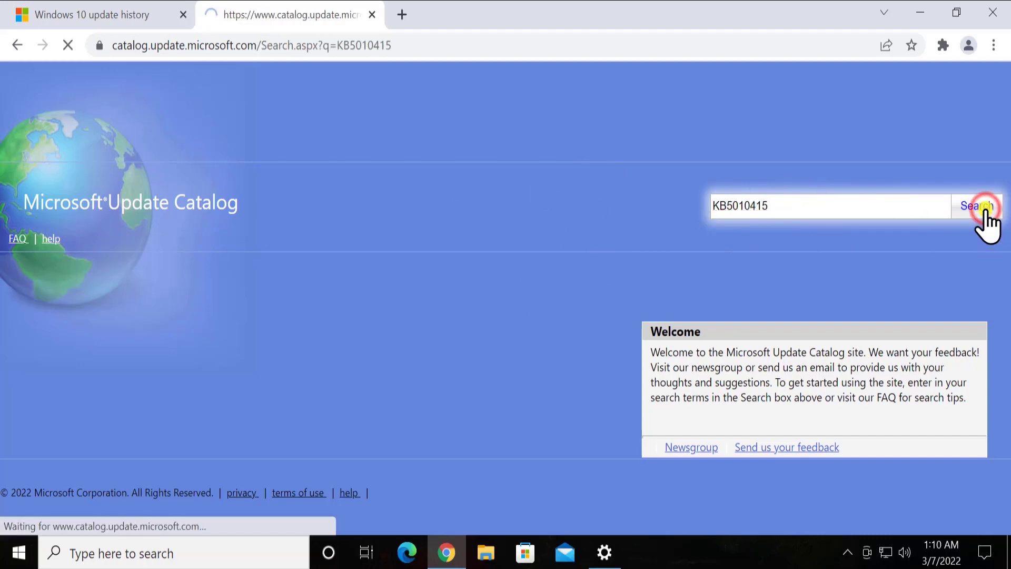
{"action": "left_click", "coordinate": [976, 206]}
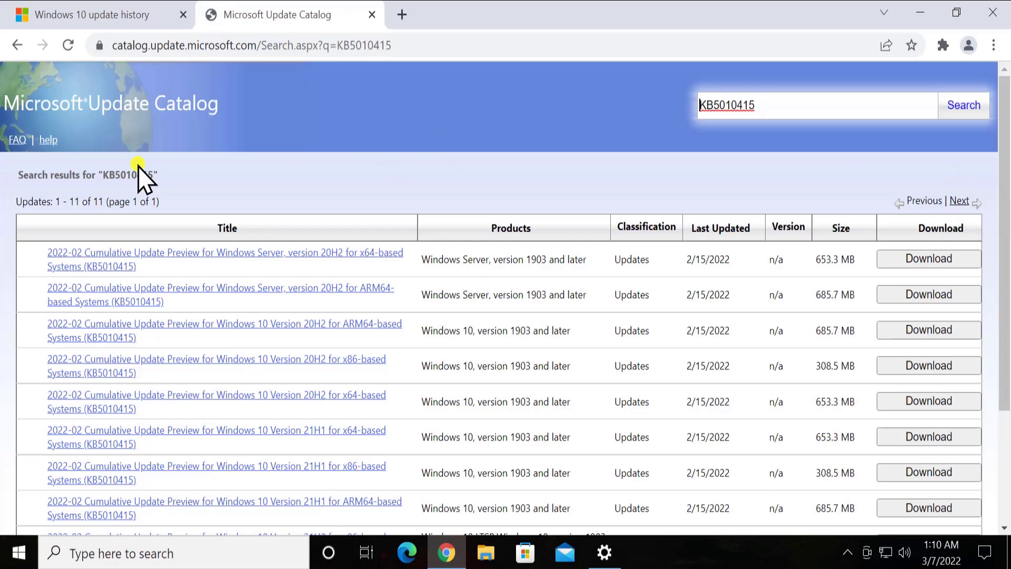
{"action": "scroll", "scroll_direction": "down", "scroll_amount": 3}
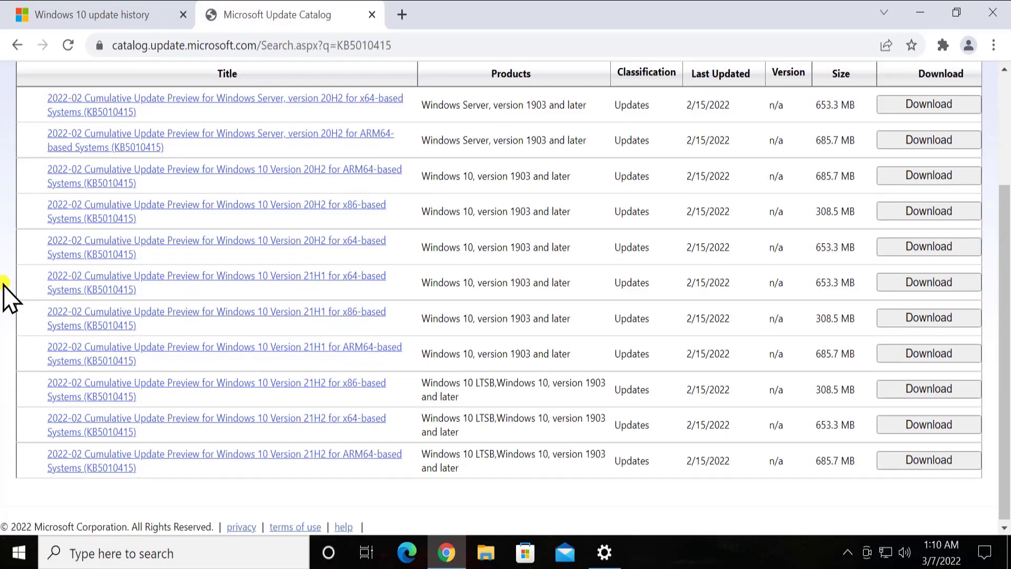
{"action": "scroll", "scroll_direction": "down", "scroll_amount": 3}
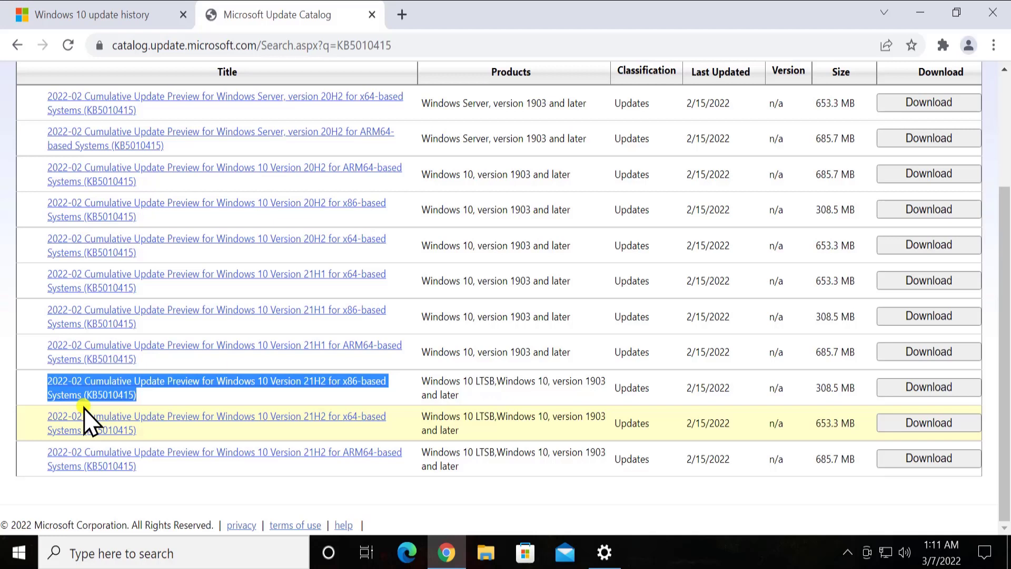
{"action": "mouse_move", "coordinate": [383, 438]}
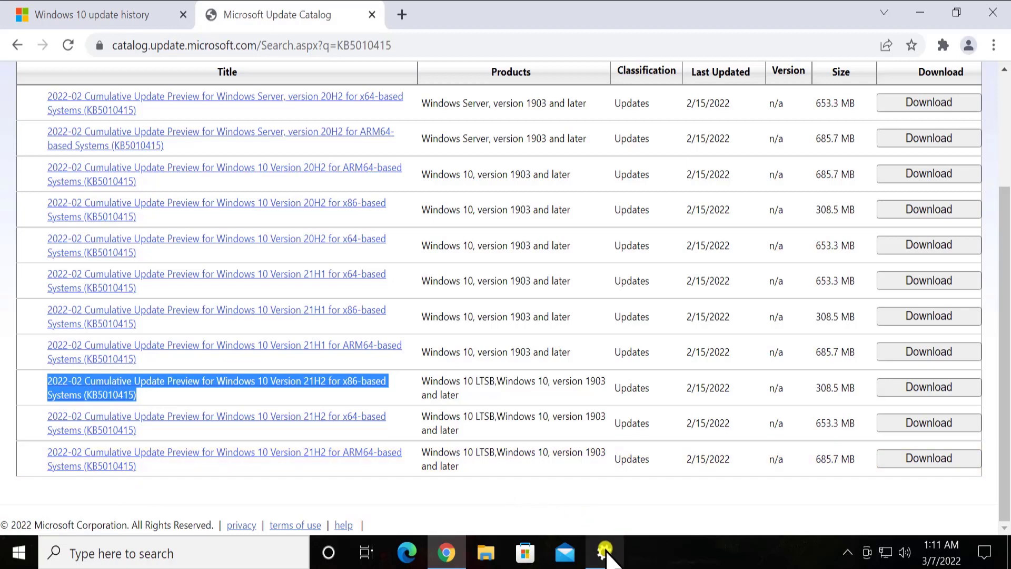
{"action": "left_click", "coordinate": [603, 553]}
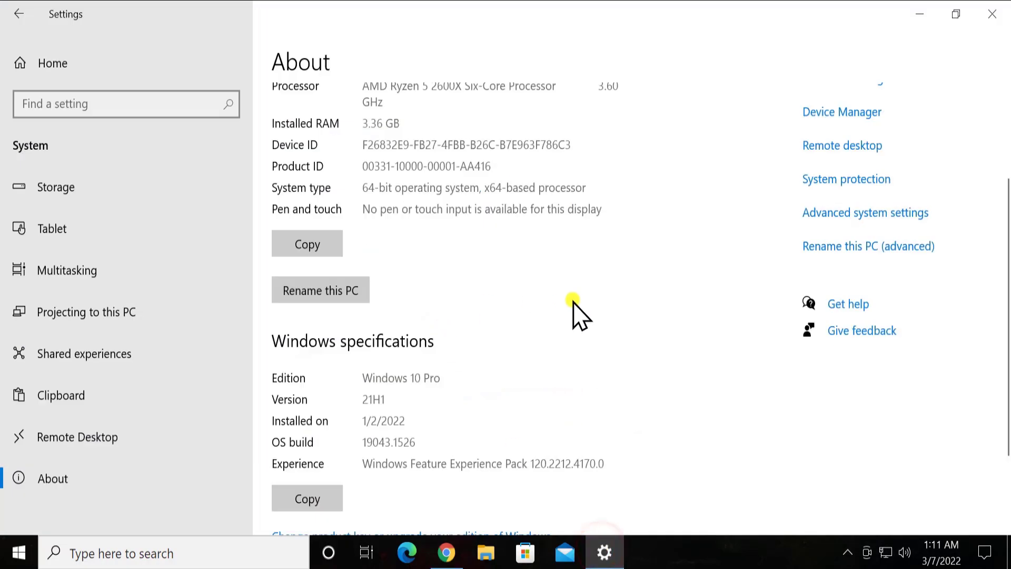
{"action": "scroll", "scroll_direction": "up", "scroll_amount": 3}
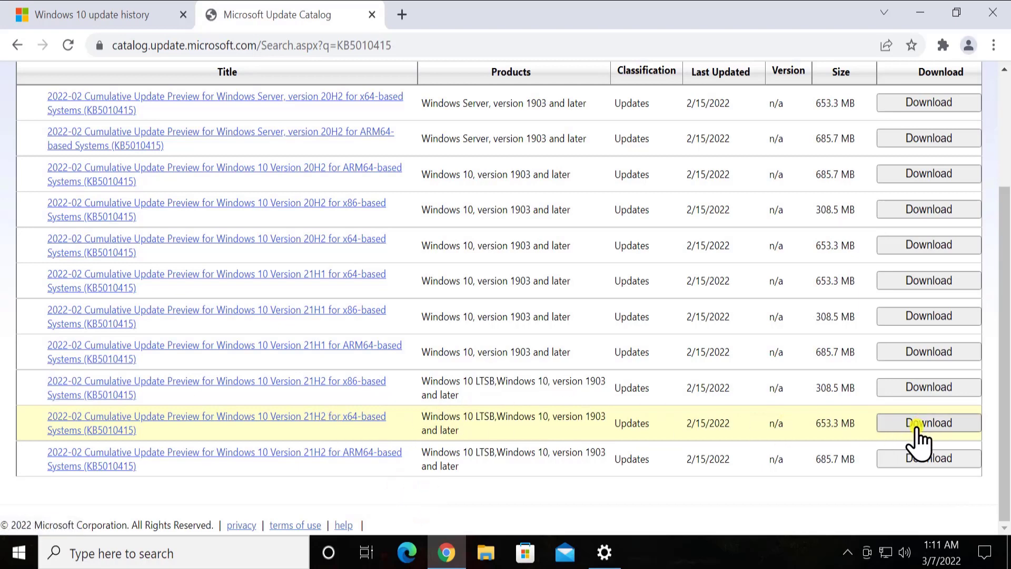
- Copy the .msu download link for the Windows 10 21H2 x64 update and start a new tab
{"action": "left_click", "coordinate": [928, 422]}
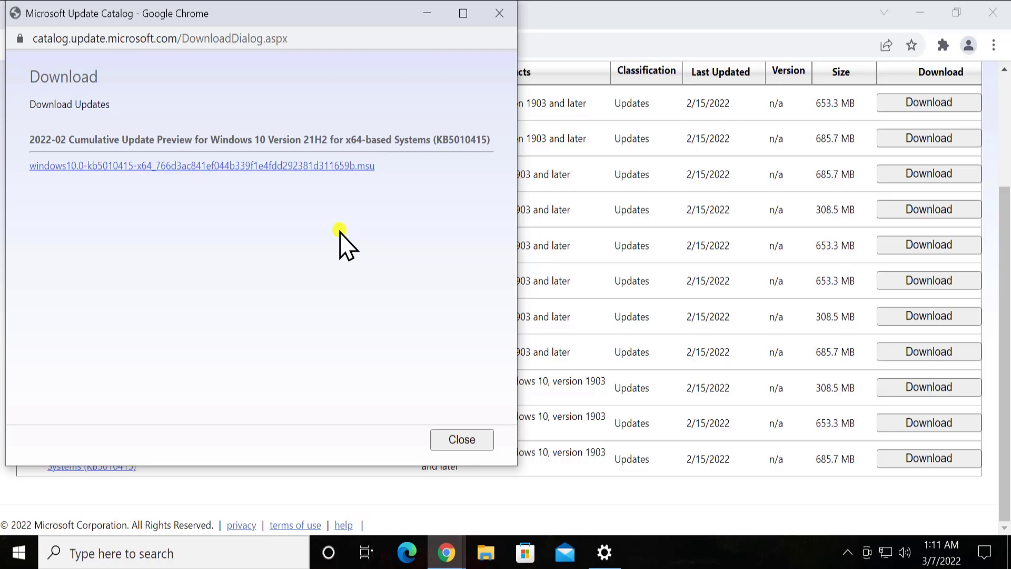
{"action": "right_click", "coordinate": [361, 165]}
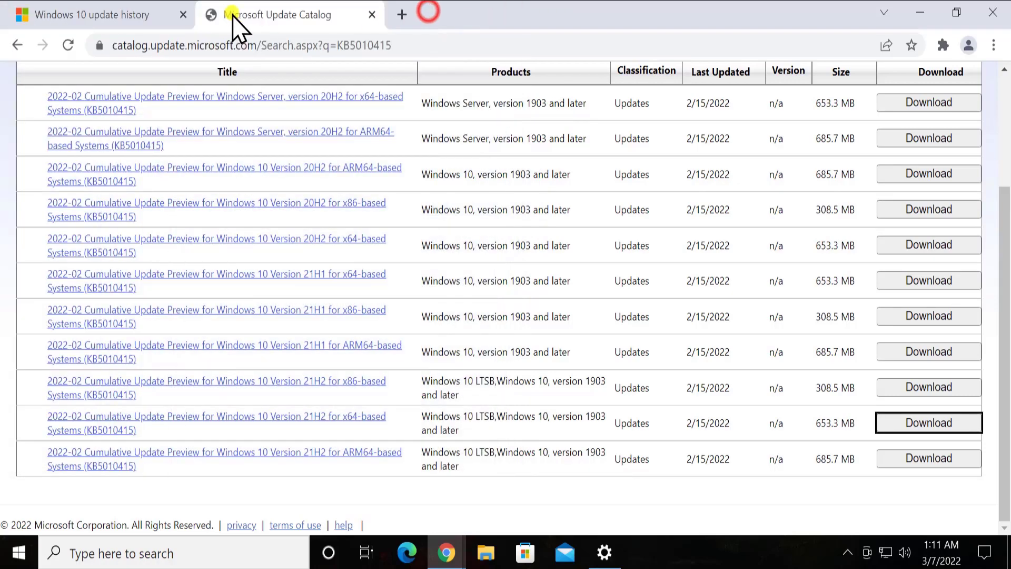
{"action": "left_click", "coordinate": [402, 13]}
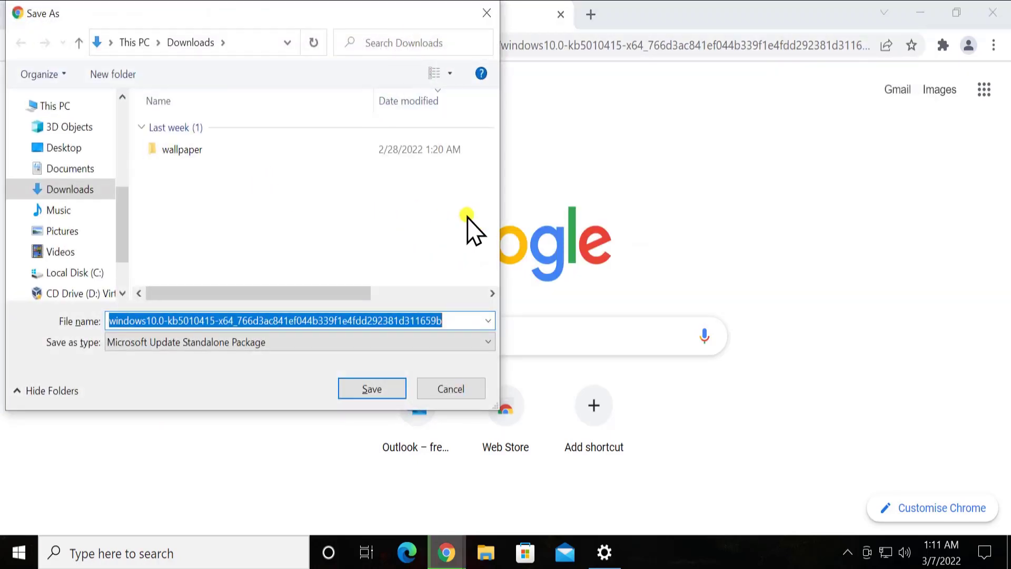
{"action": "mouse_move", "coordinate": [219, 393]}
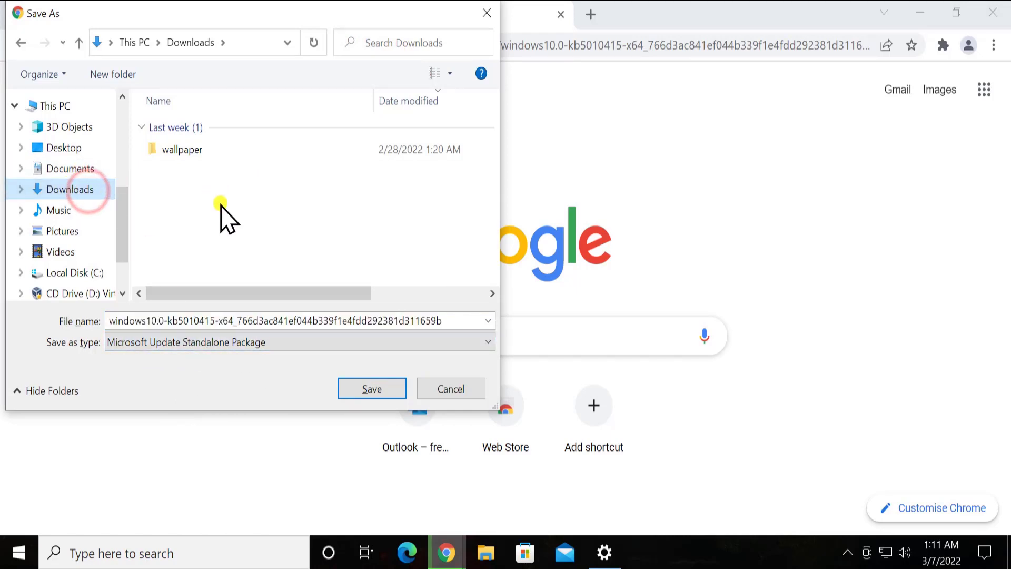
- Save the KB5010415 x64 .msu file into the Downloads folder
{"action": "left_click", "coordinate": [372, 389]}
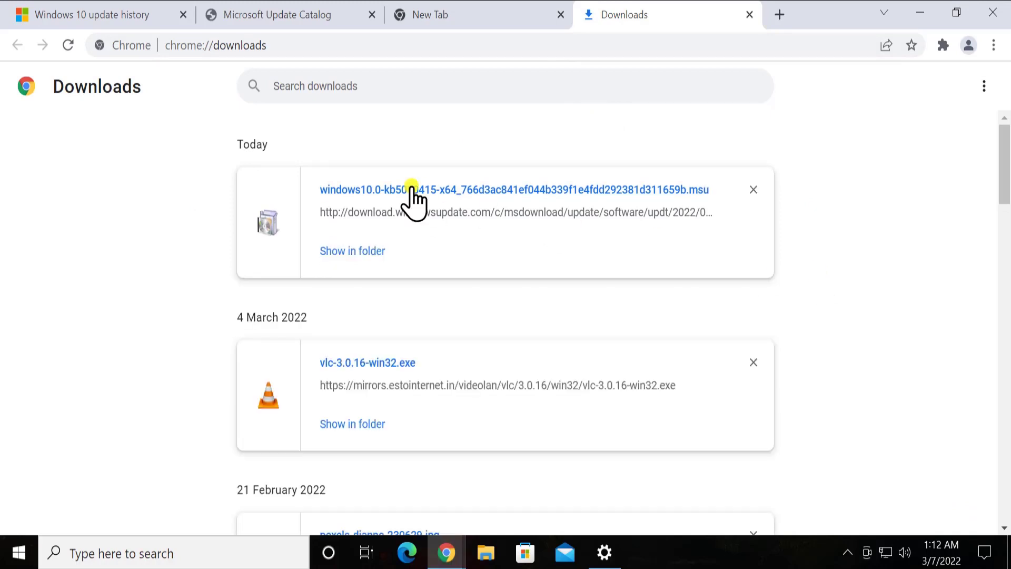
{"action": "mouse_move", "coordinate": [906, 243]}
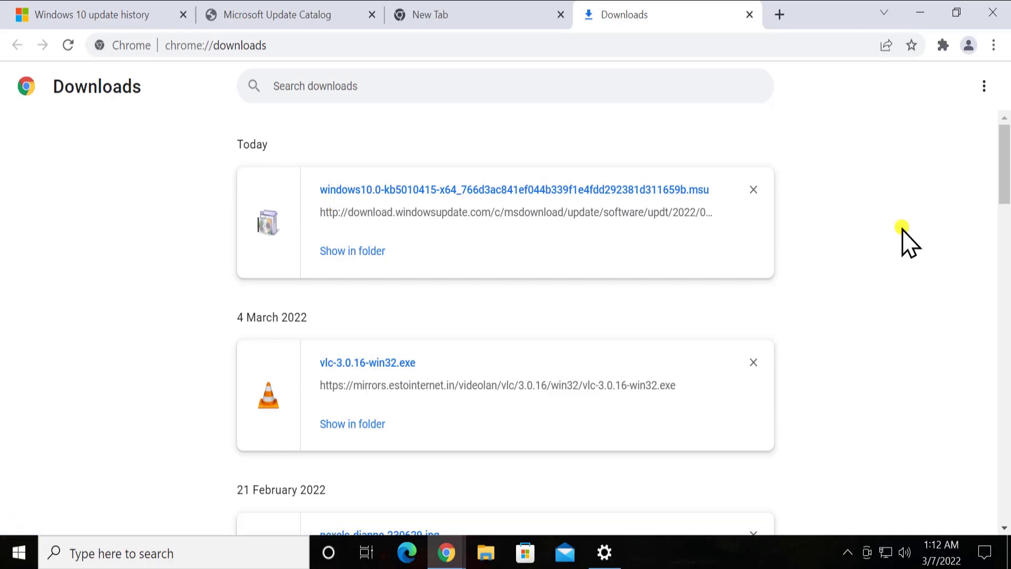
{"action": "mouse_move", "coordinate": [364, 264]}
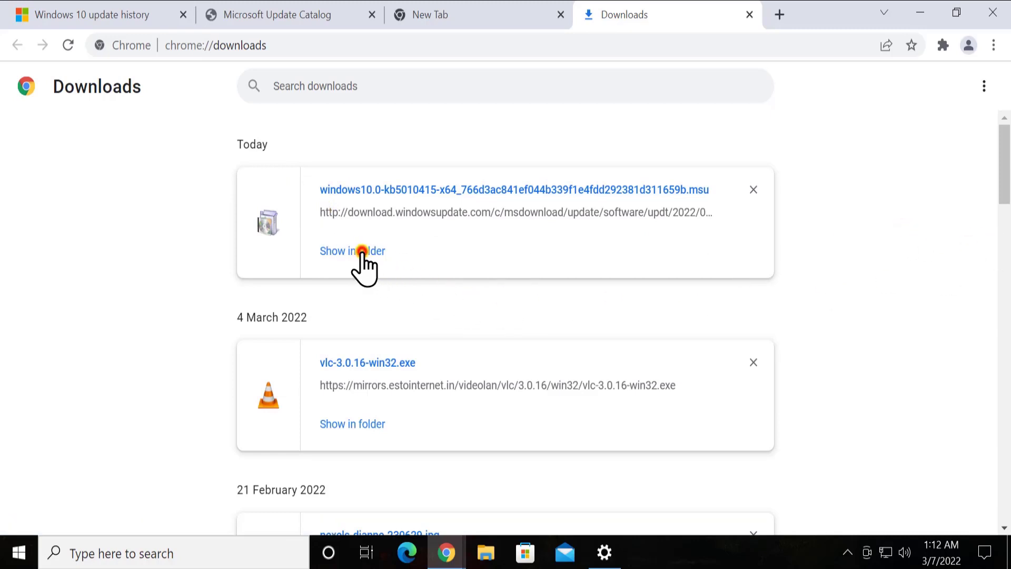
- Show the downloaded KB5010415 .msu file in its Downloads folder from Chrome's downloads list
{"action": "left_click", "coordinate": [351, 251]}
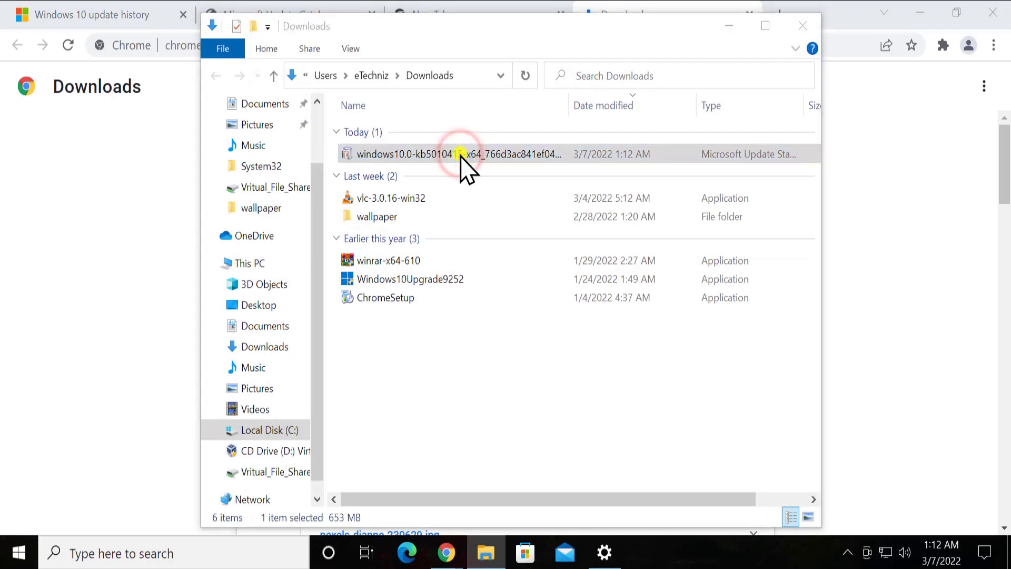
- Run the KB5010415 .msu package and minimize File Explorer and Chrome to reveal the installer
{"action": "double_click", "coordinate": [458, 154]}
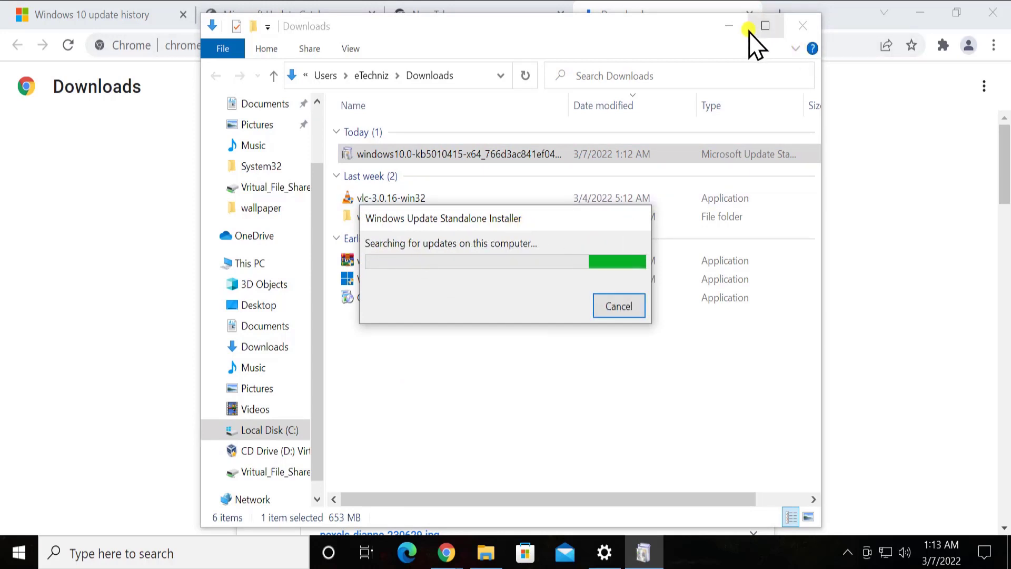
{"action": "left_click", "coordinate": [727, 26]}
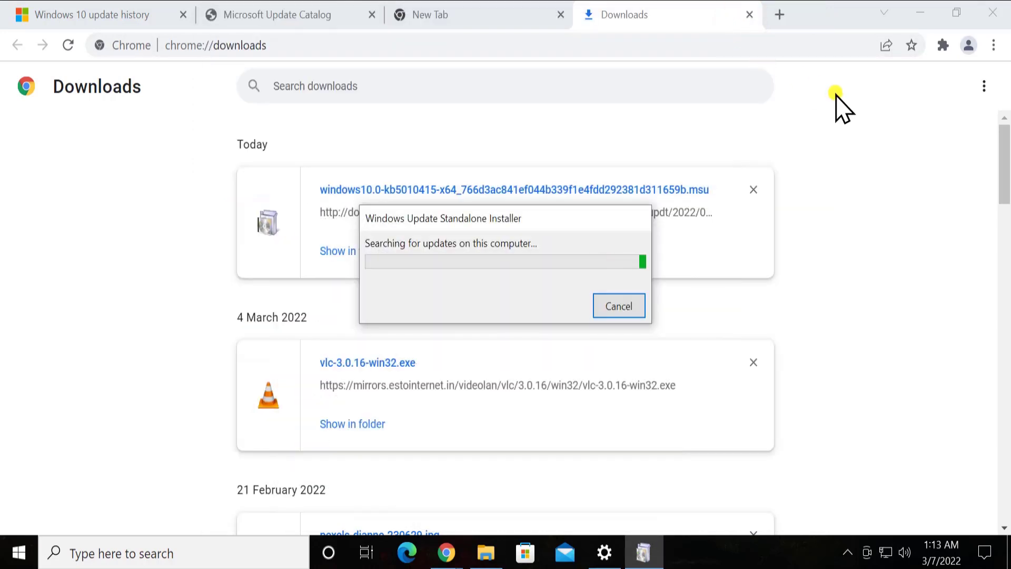
{"action": "left_click", "coordinate": [748, 14]}
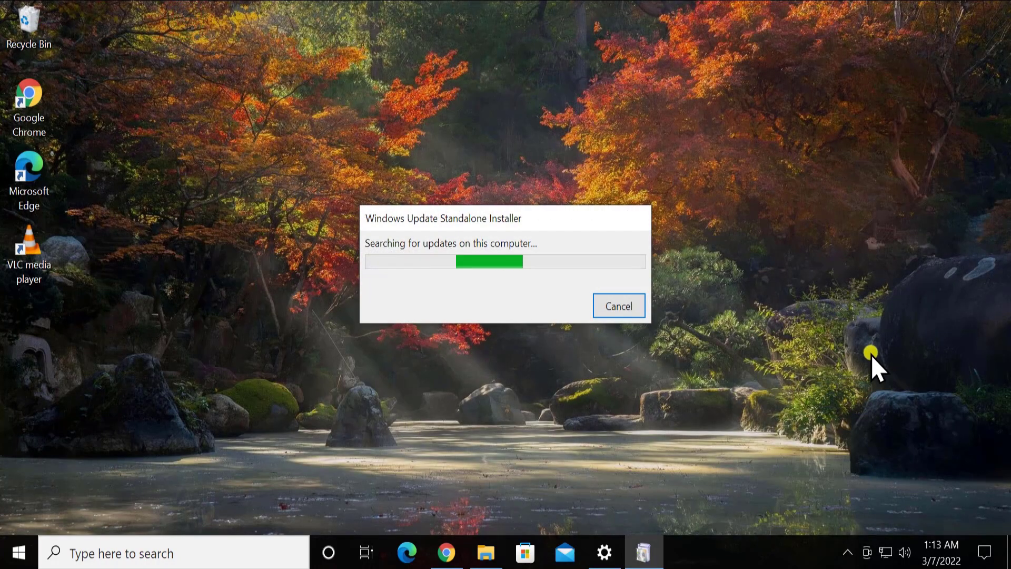
{"action": "mouse_move", "coordinate": [407, 303]}
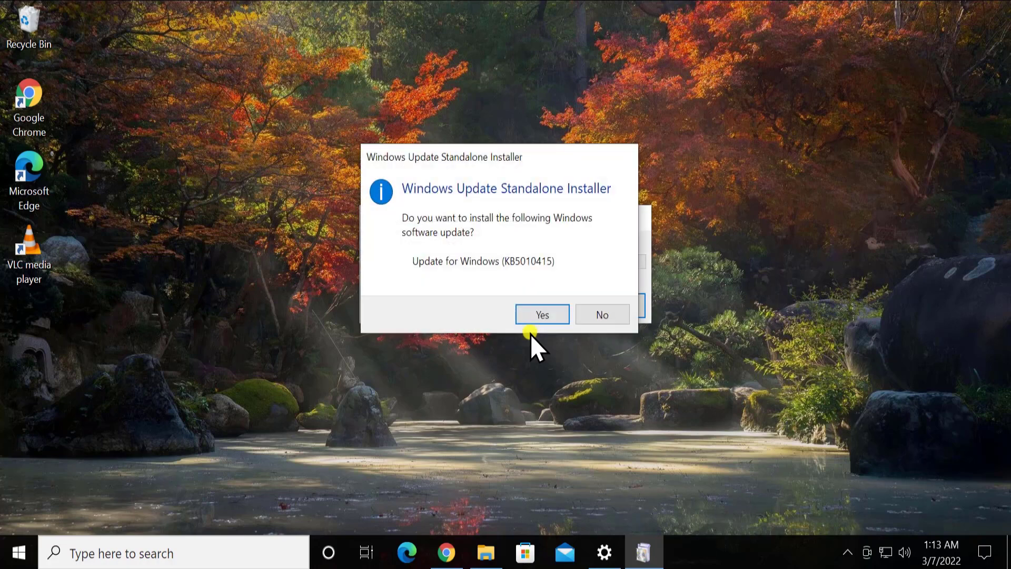
{"action": "mouse_move", "coordinate": [459, 264]}
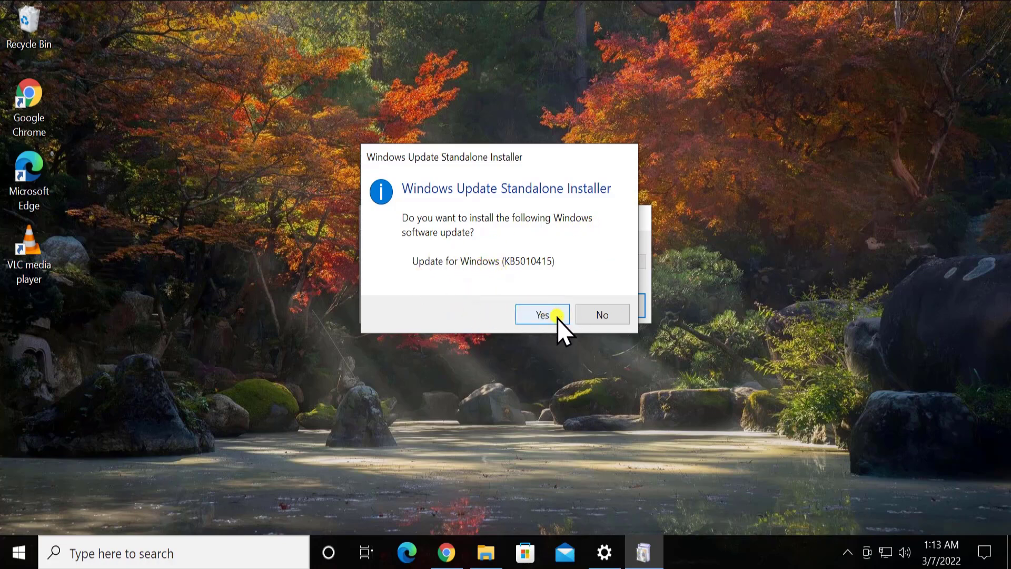
{"action": "mouse_move", "coordinate": [407, 335]}
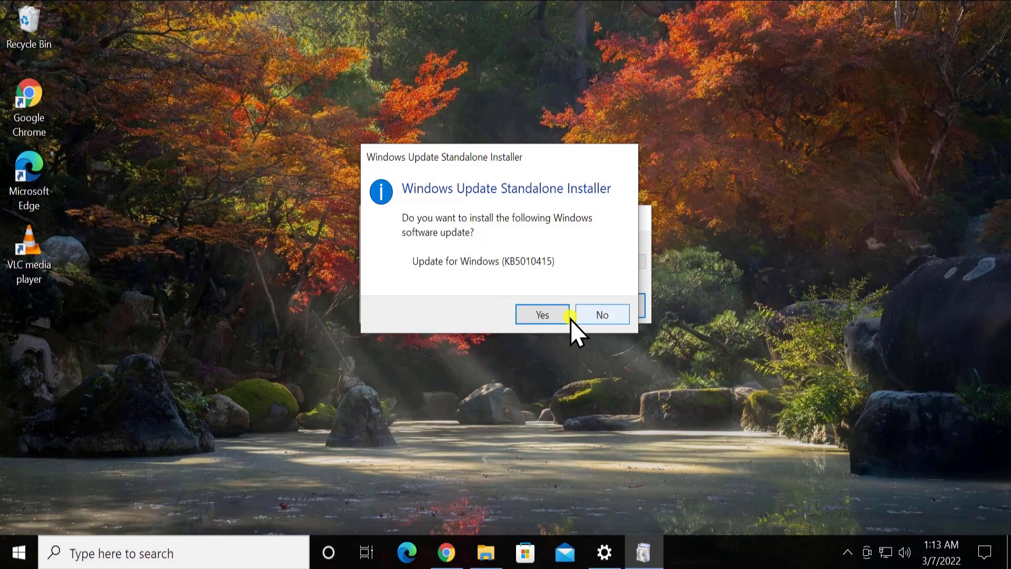
- Confirm Yes to install Update for Windows (KB5010415) so package copying begins
{"action": "left_click", "coordinate": [542, 315]}
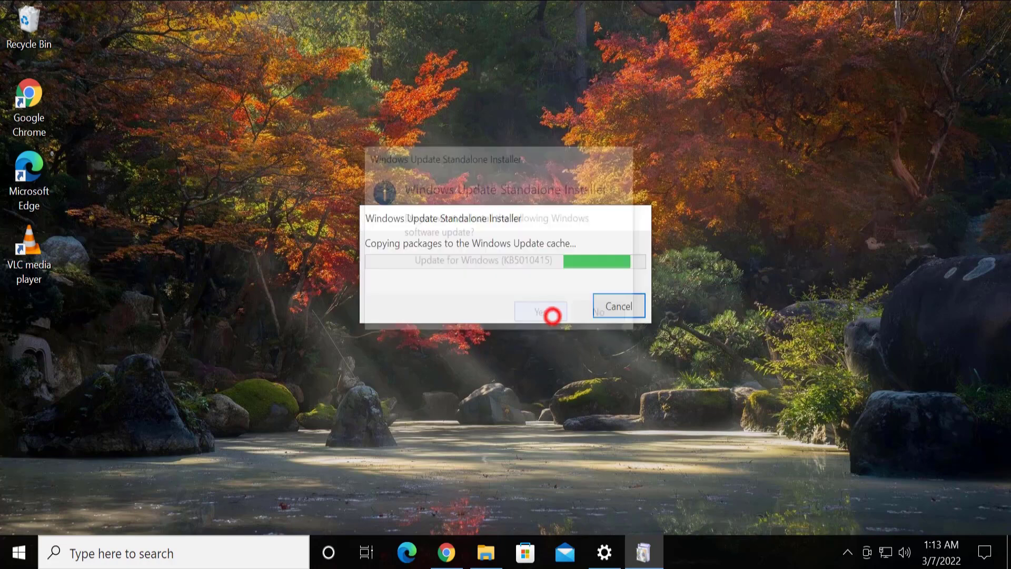
- Let the installer copy the KB5010415 packages into the Windows Update cache
{"action": "left_click", "coordinate": [540, 312]}
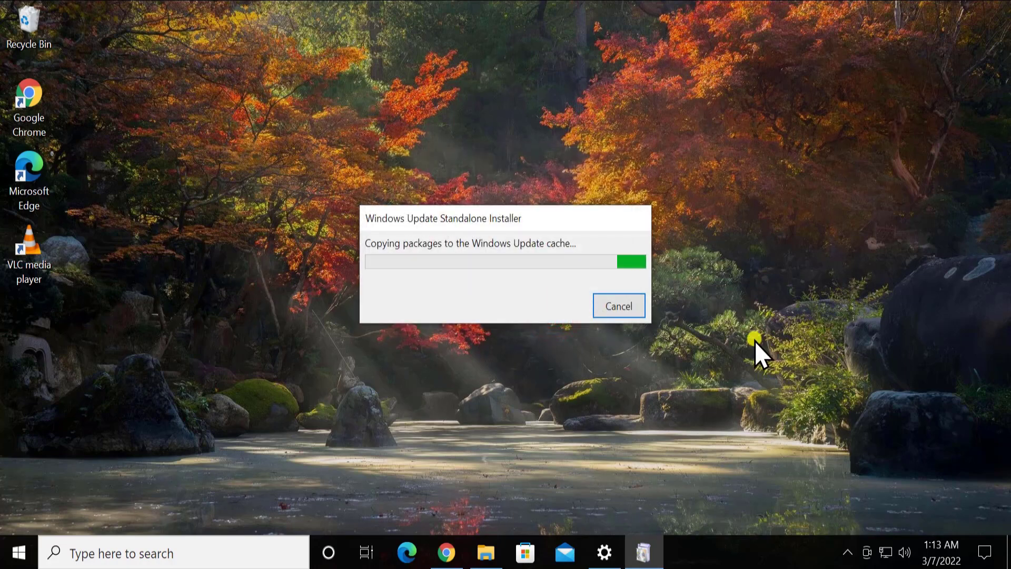
{"action": "mouse_move", "coordinate": [384, 271]}
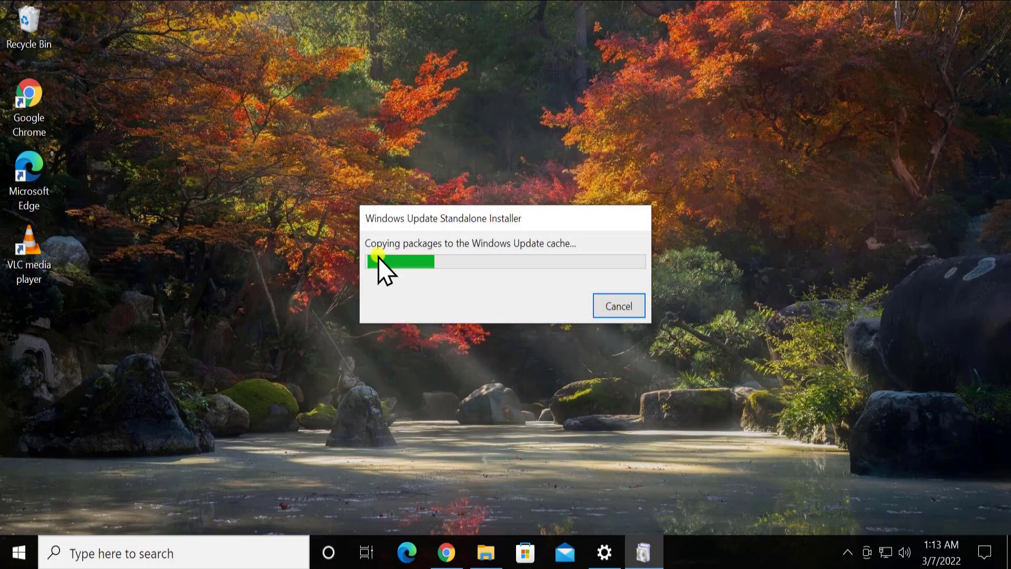
{"action": "mouse_move", "coordinate": [426, 264]}
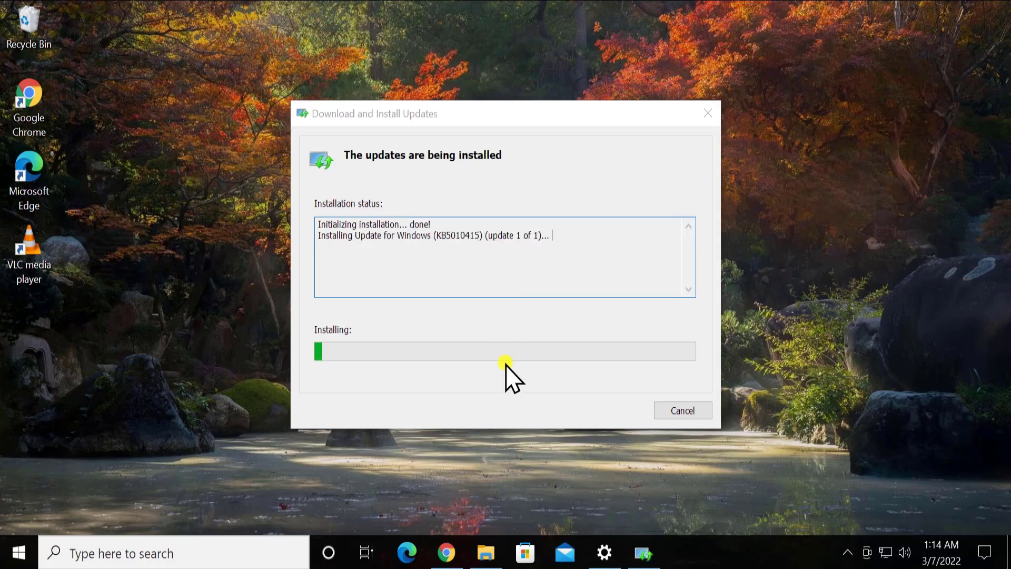
{"action": "mouse_move", "coordinate": [620, 322]}
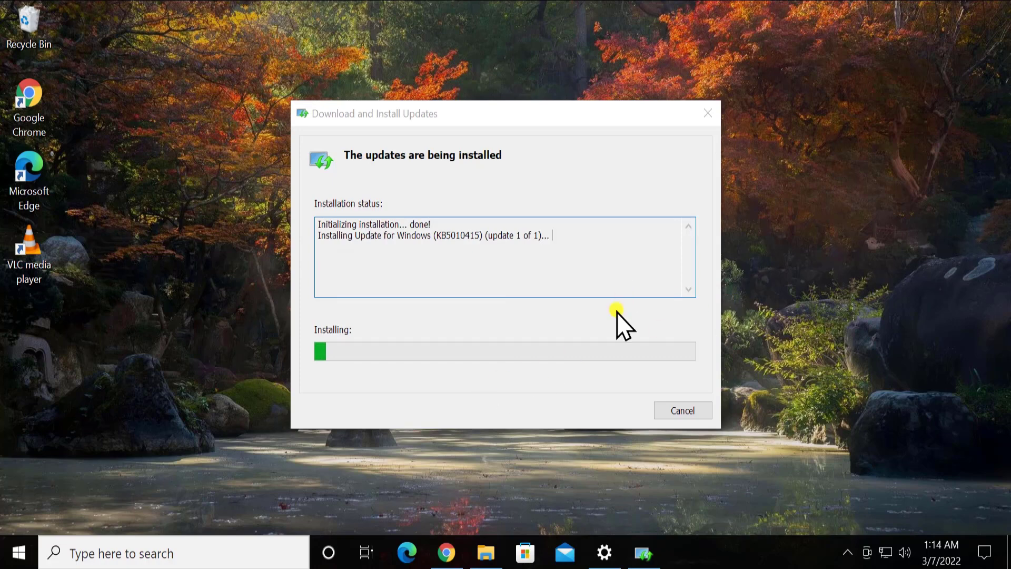